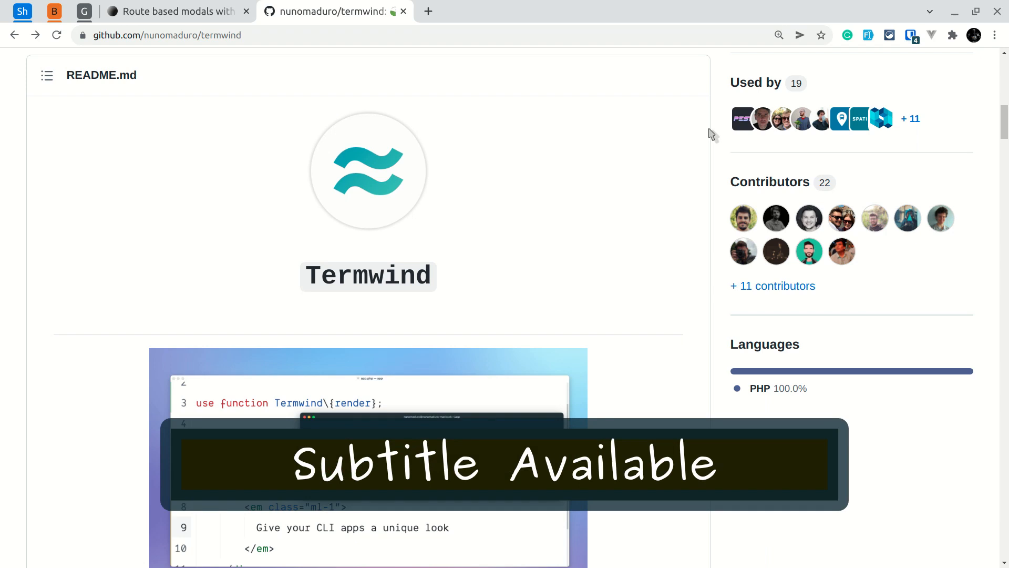
- Scroll the Termwind README down to the Installation section with the composer require command
scroll("down", 3)
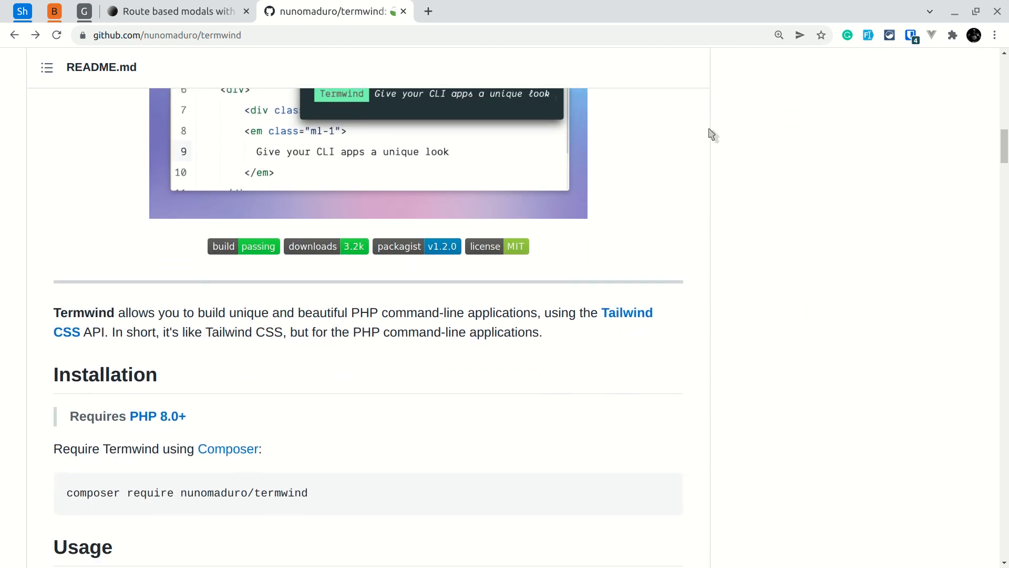
mouse_move(334, 320)
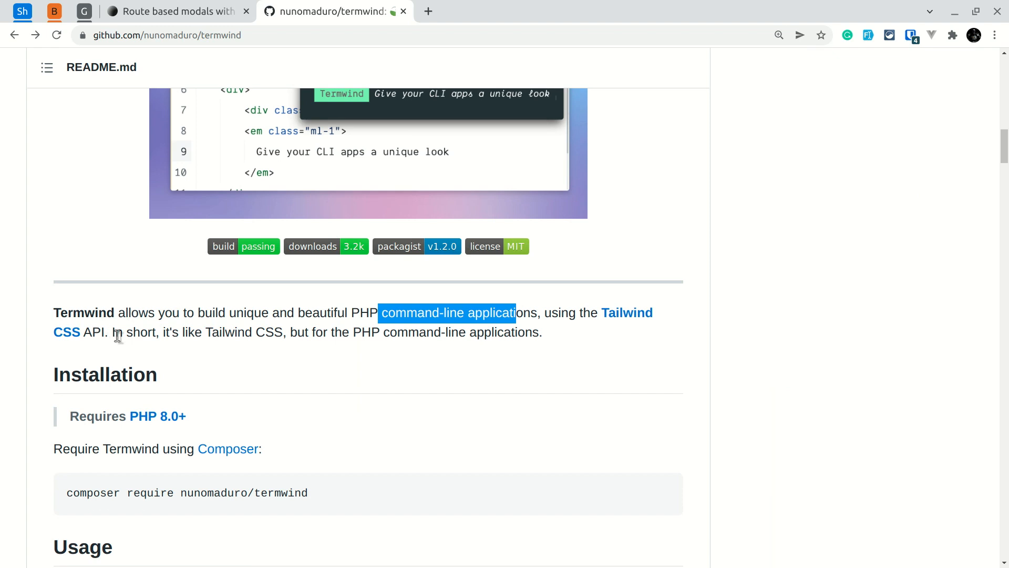
mouse_move(260, 360)
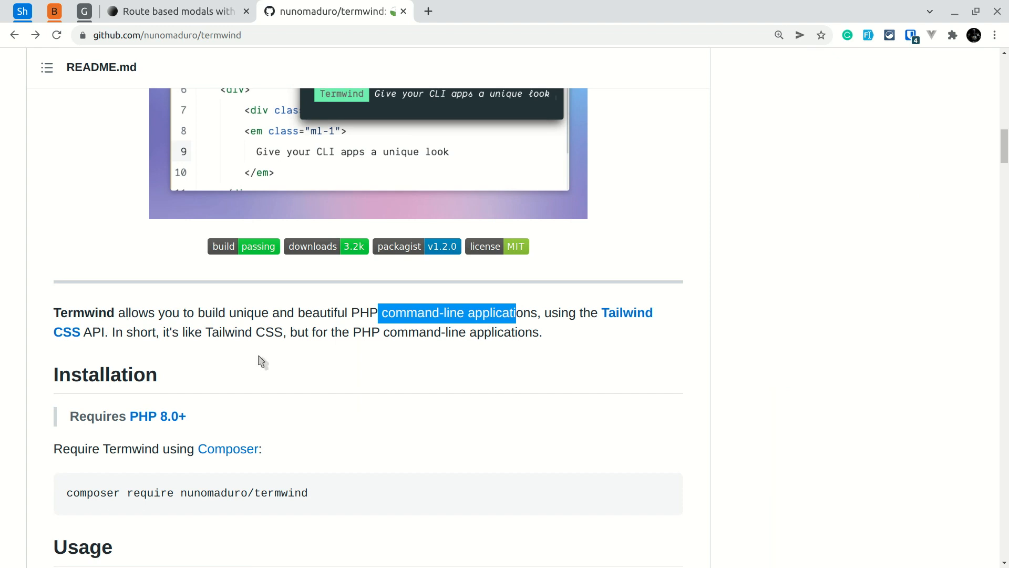
mouse_move(321, 423)
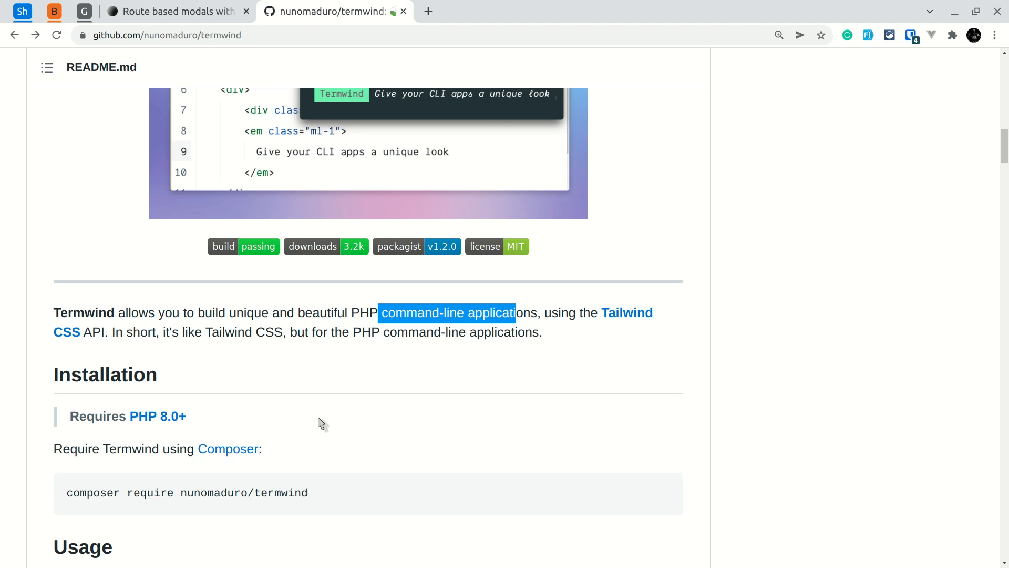
mouse_move(315, 423)
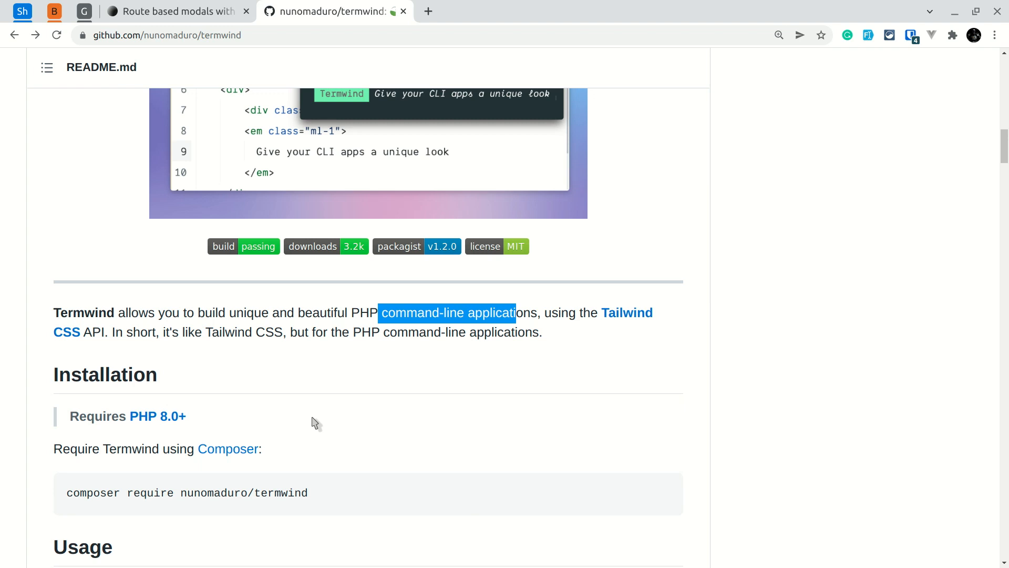
mouse_move(157, 417)
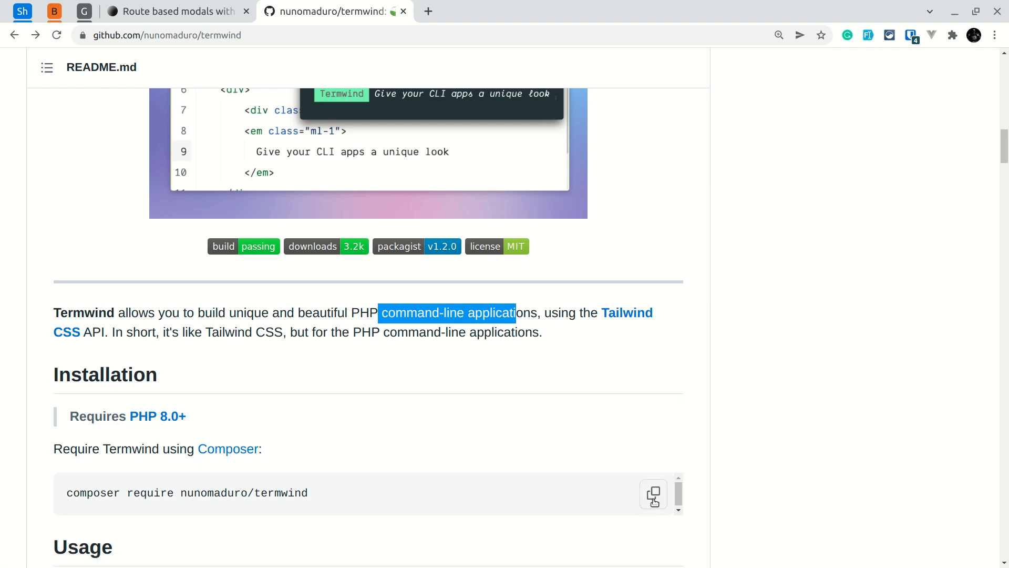
- Run composer require nunomaduro/termwind:dev-master in the VS Code terminal
key("alt+tab")
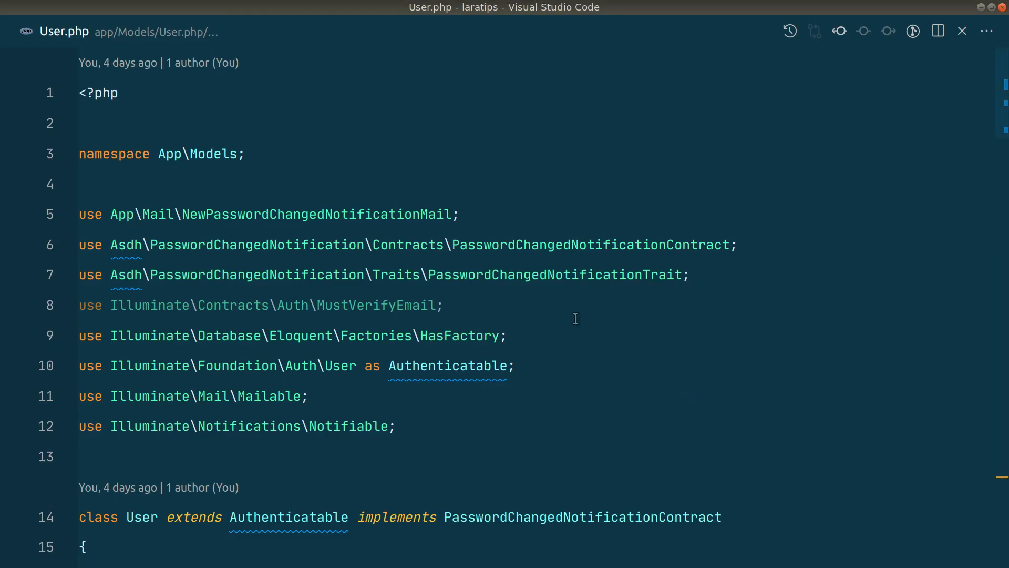
mouse_move(653, 367)
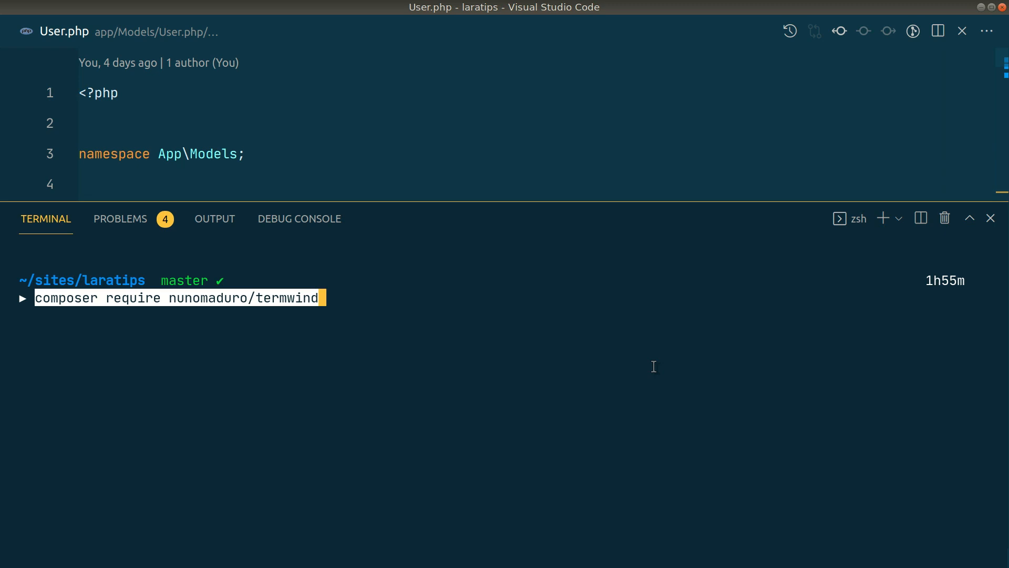
type(":dev-master")
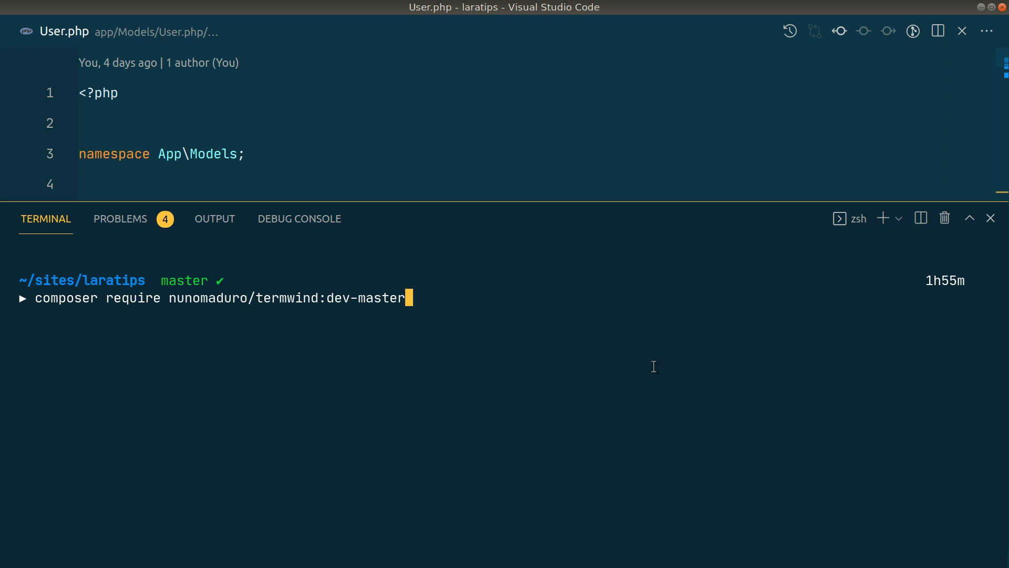
key("Return")
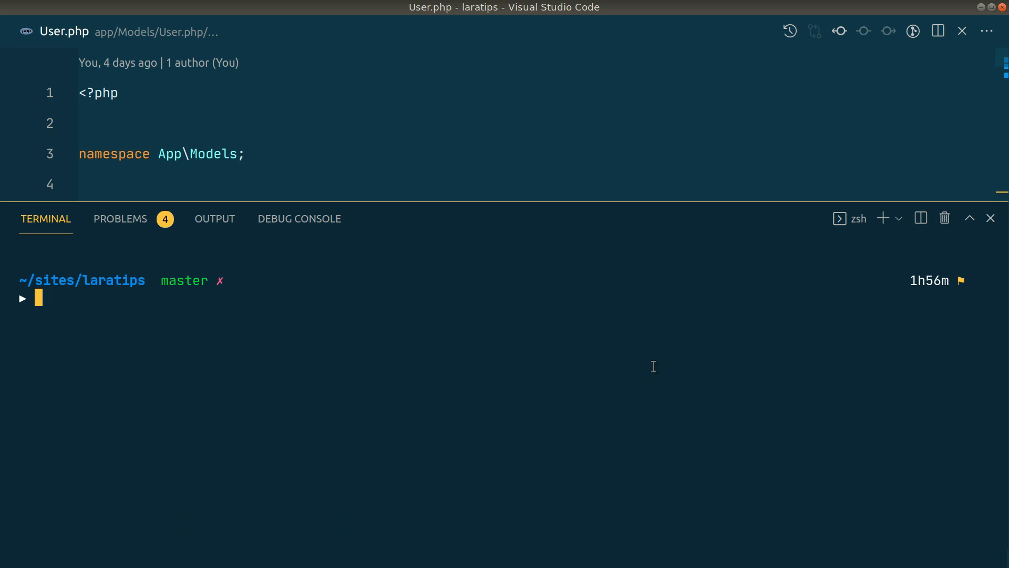
- Run pa make:command MilesToKilometers to generate the Artisan command class
type("pa make:command MilesToKilometers")
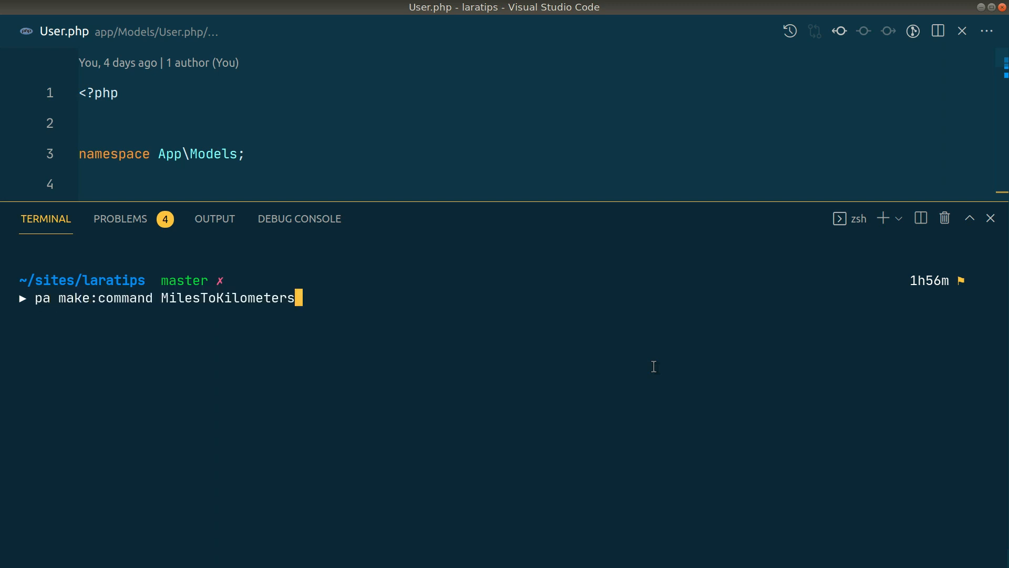
key("Return")
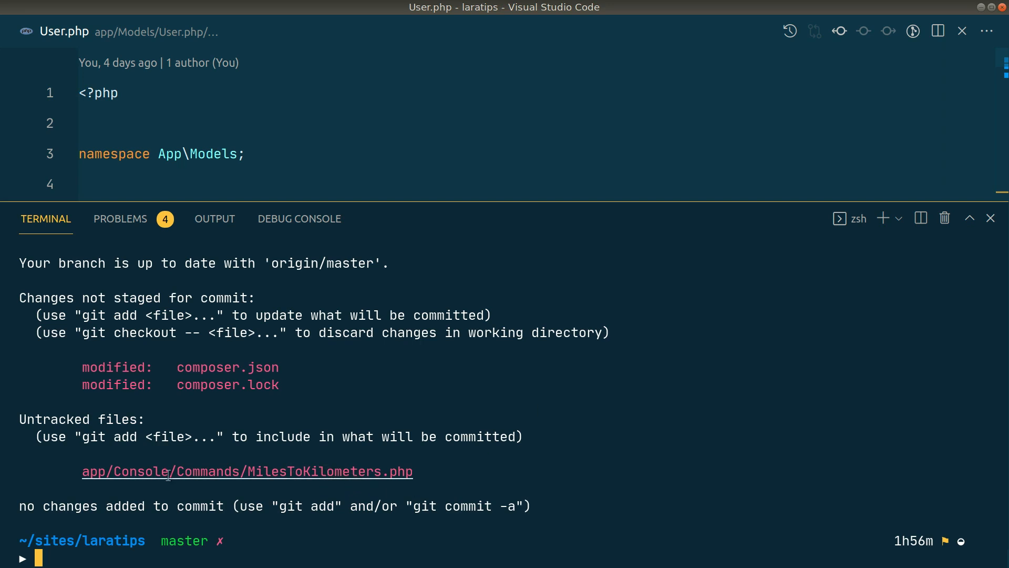
- Set MilesToKilometers' signature to 'miles_to_km', import Termwind\render and call render() in handle
left_click(247, 471)
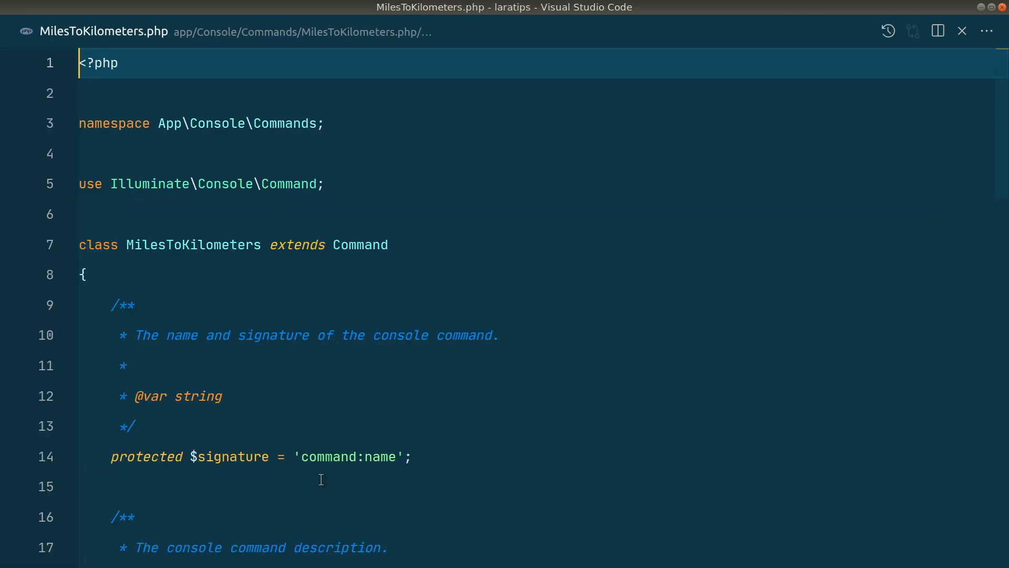
scroll("down", 3)
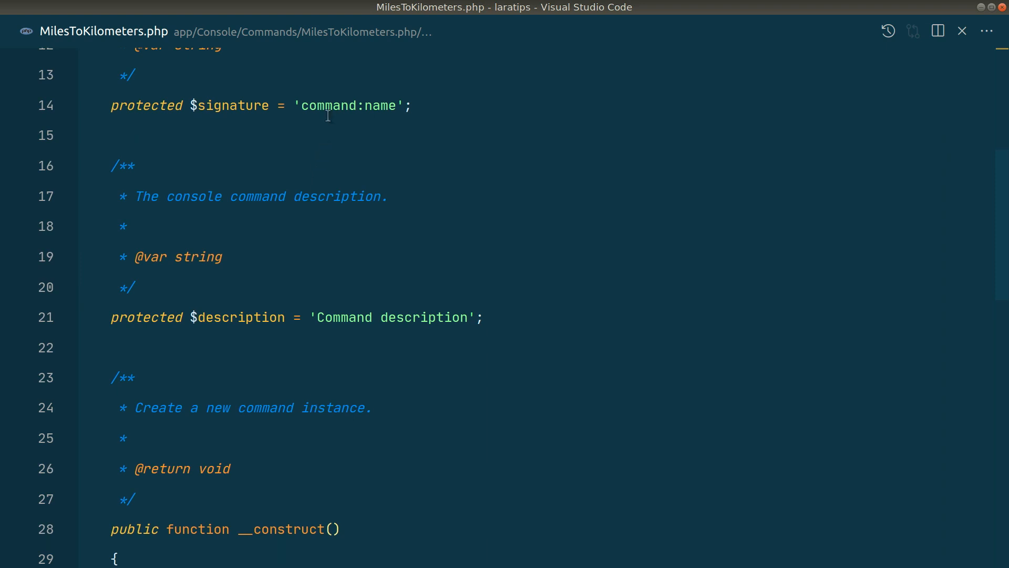
type("miles_to")
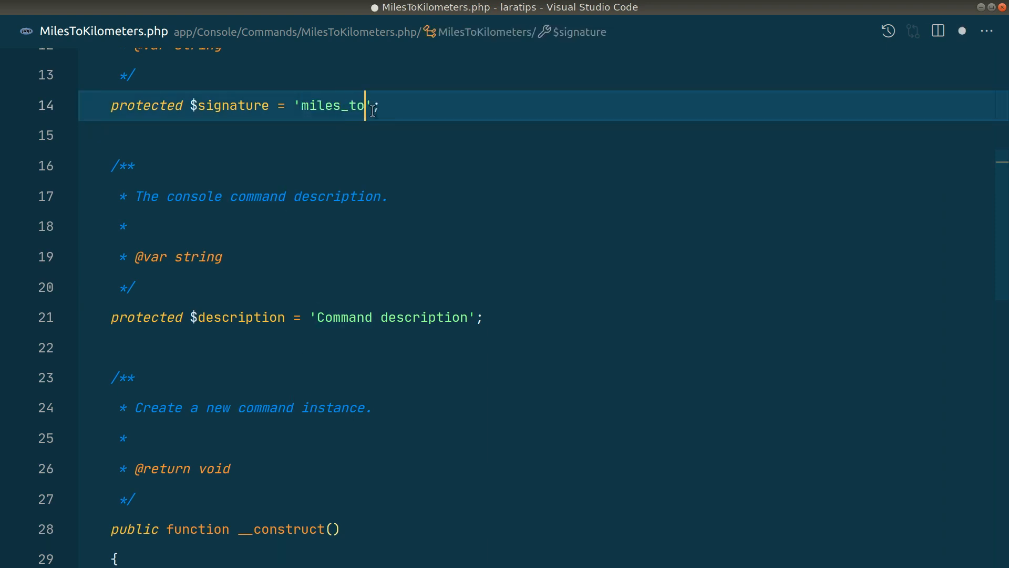
scroll("down", 3)
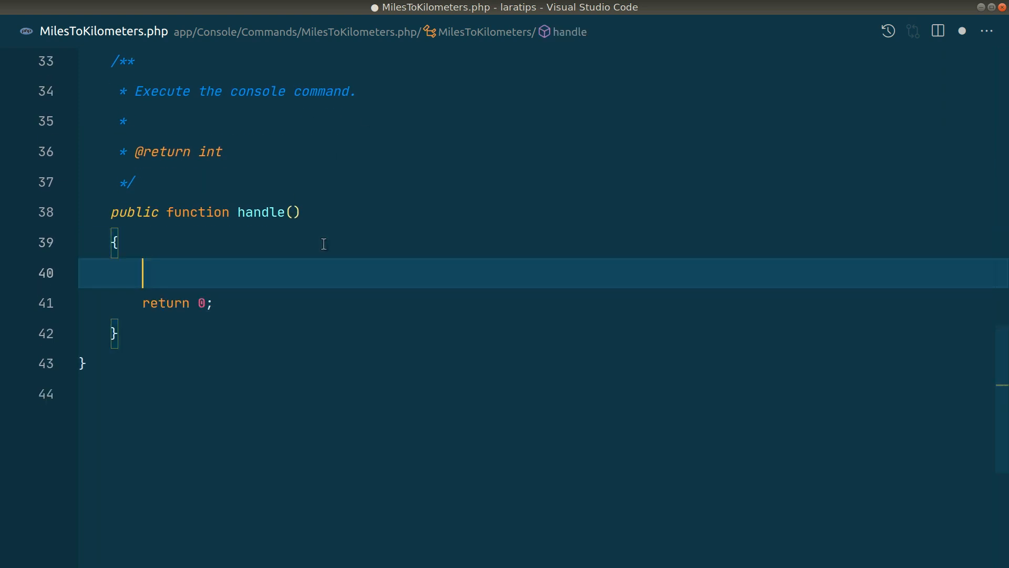
type("render;")
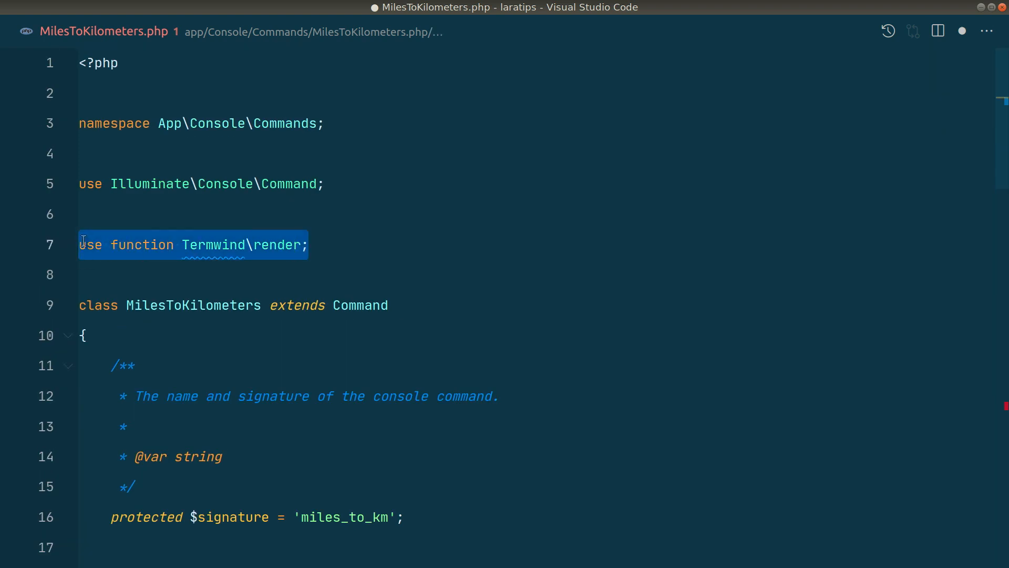
scroll("down", 3)
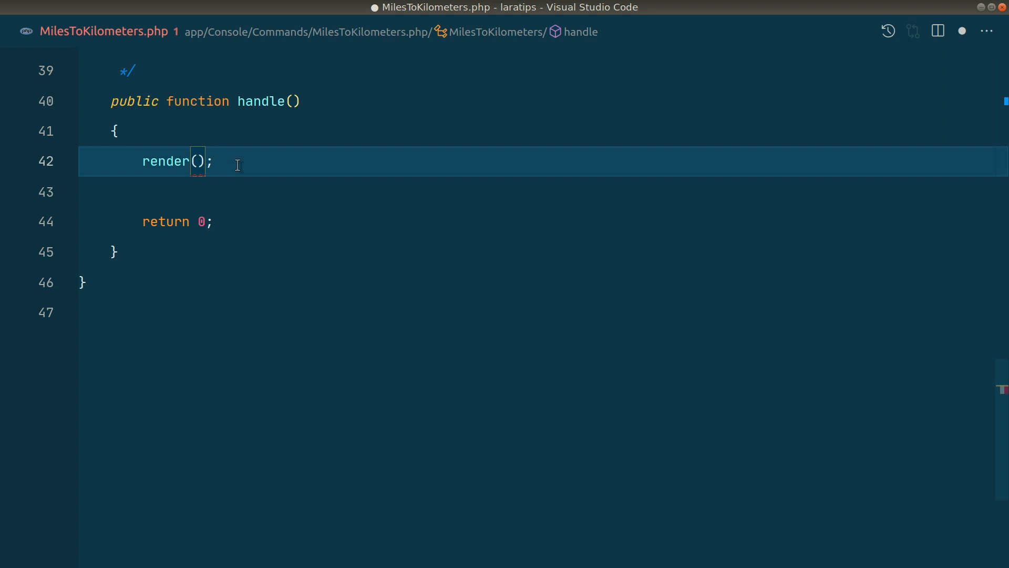
- Render a 'Welcome to termwind.' div with class px-8
type("\"<div>\"")
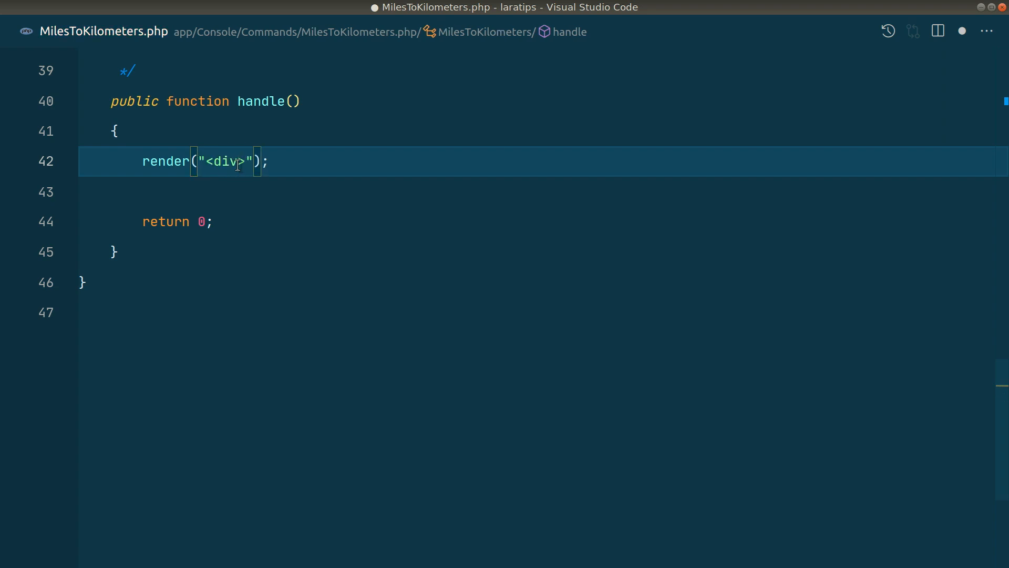
type("</div>")
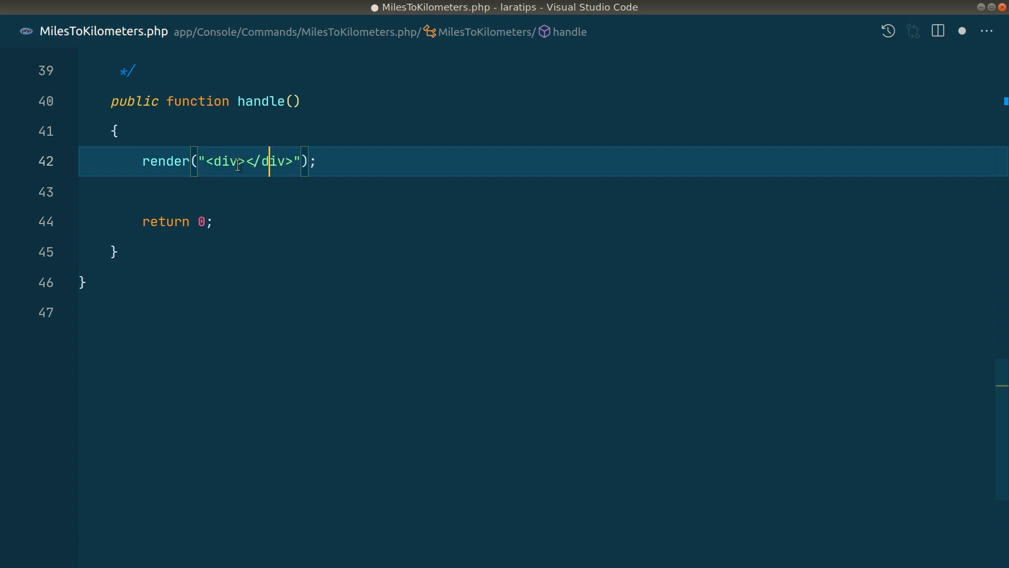
type("Welcome to term")
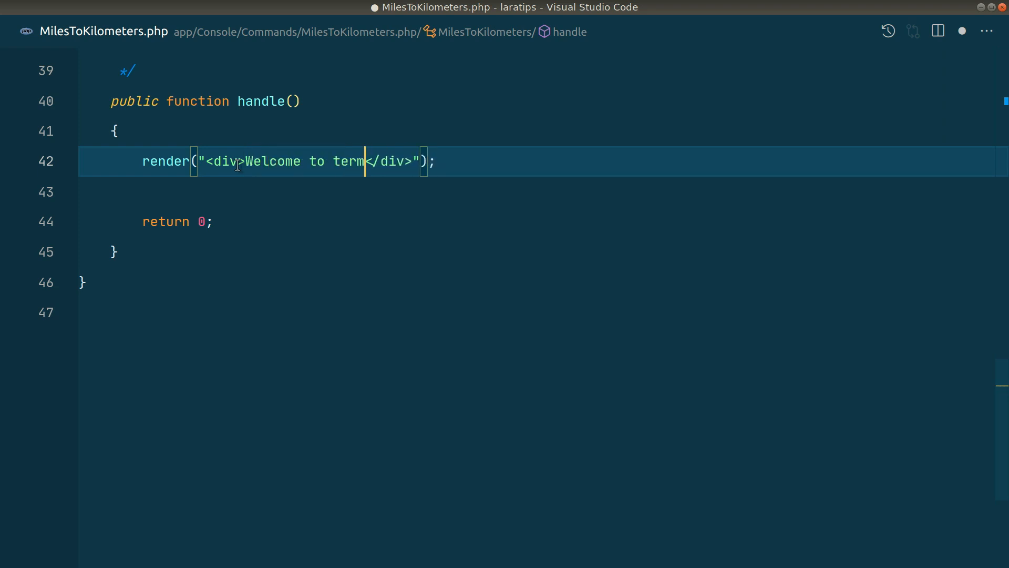
type("wind.")
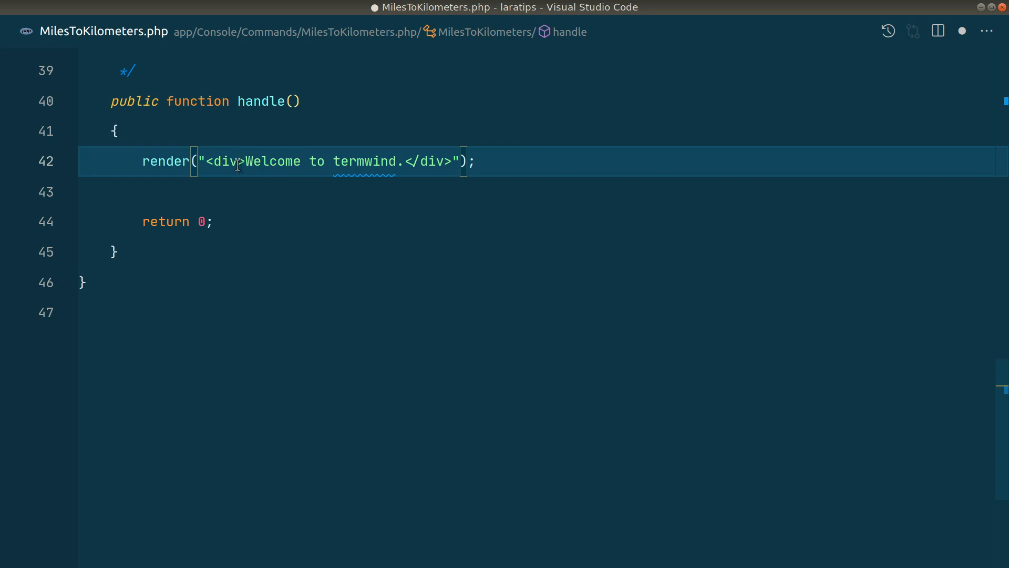
type("class='")
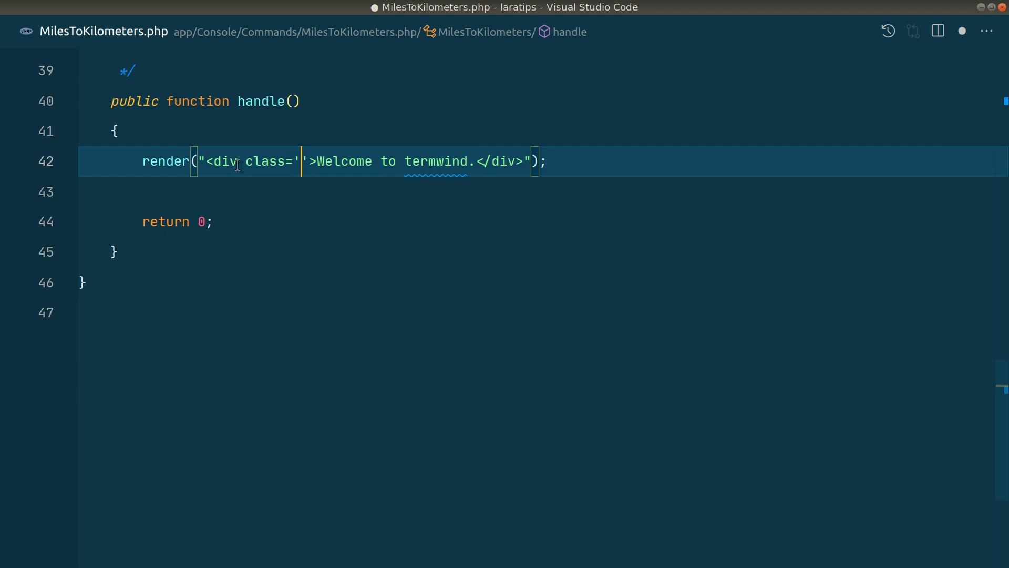
type("px-8")
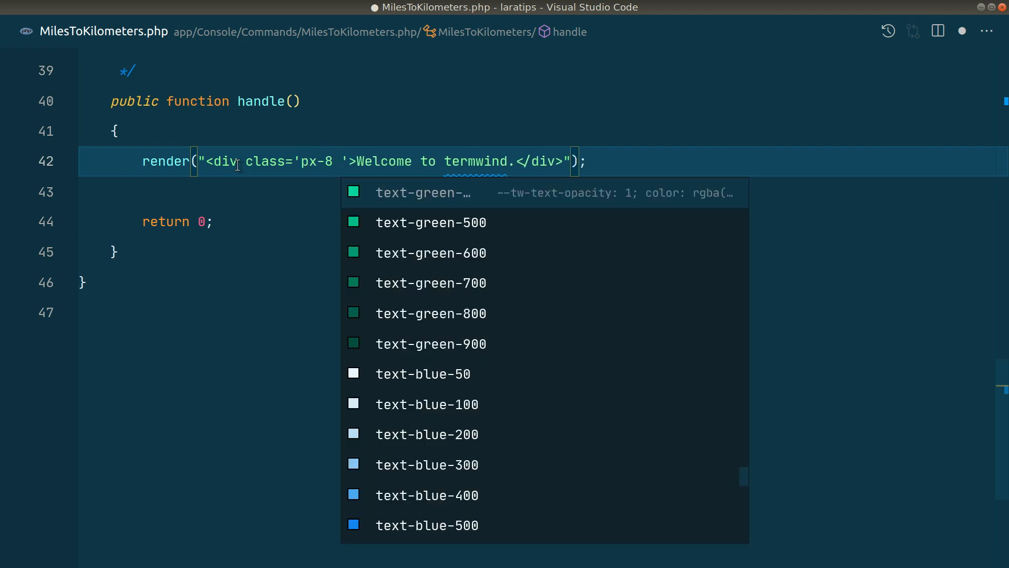
- Add bg-green-500 and text-green-100 classes to the div and select miles_to_km in the signature
type("text")
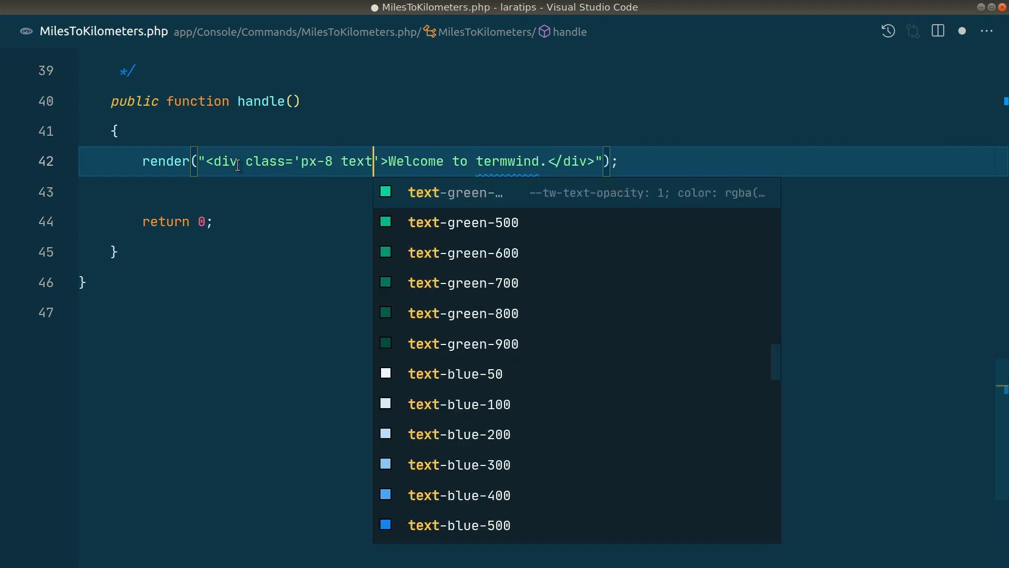
left_click(463, 222)
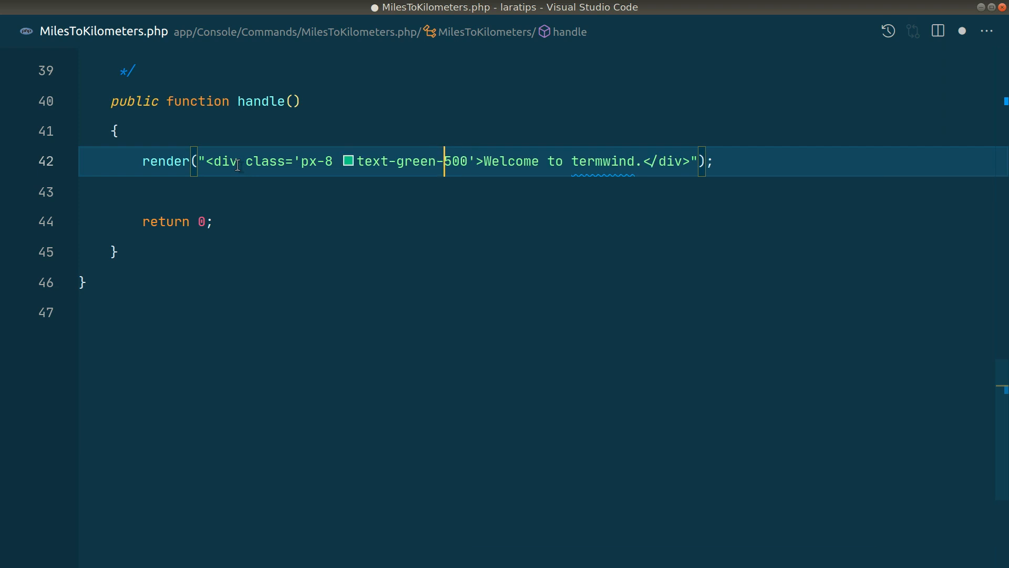
type("bg")
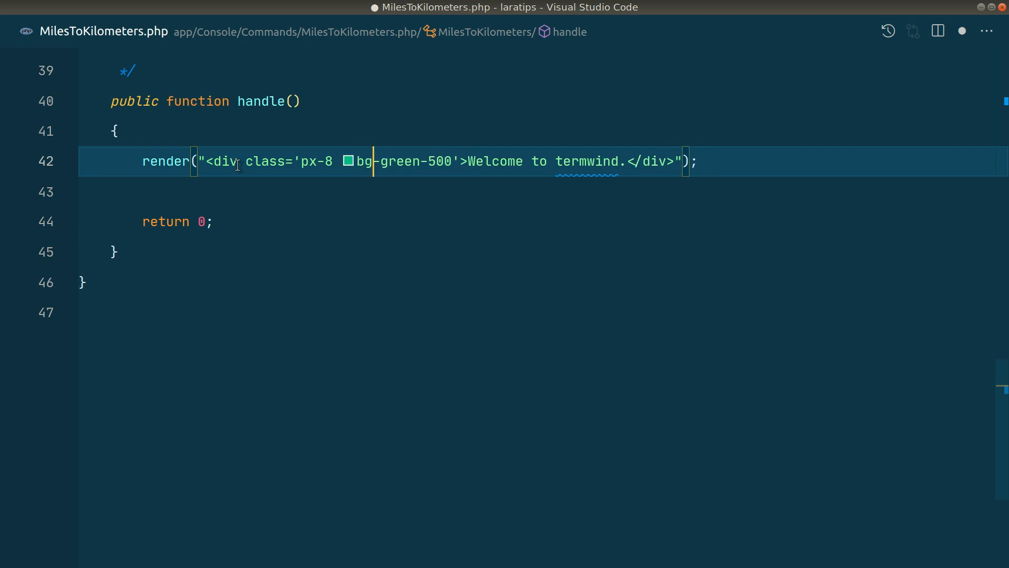
type("textg")
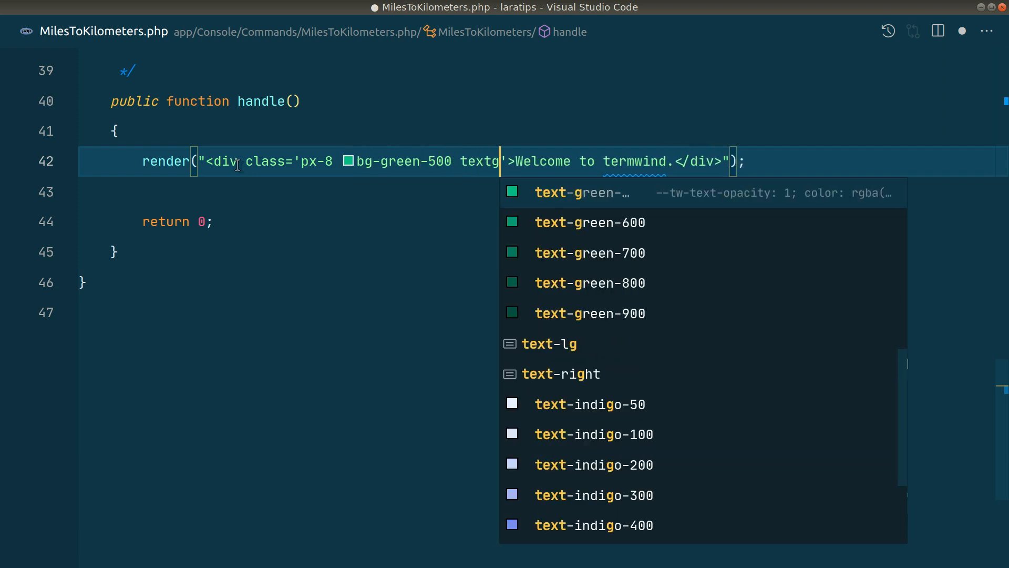
scroll("up", 3)
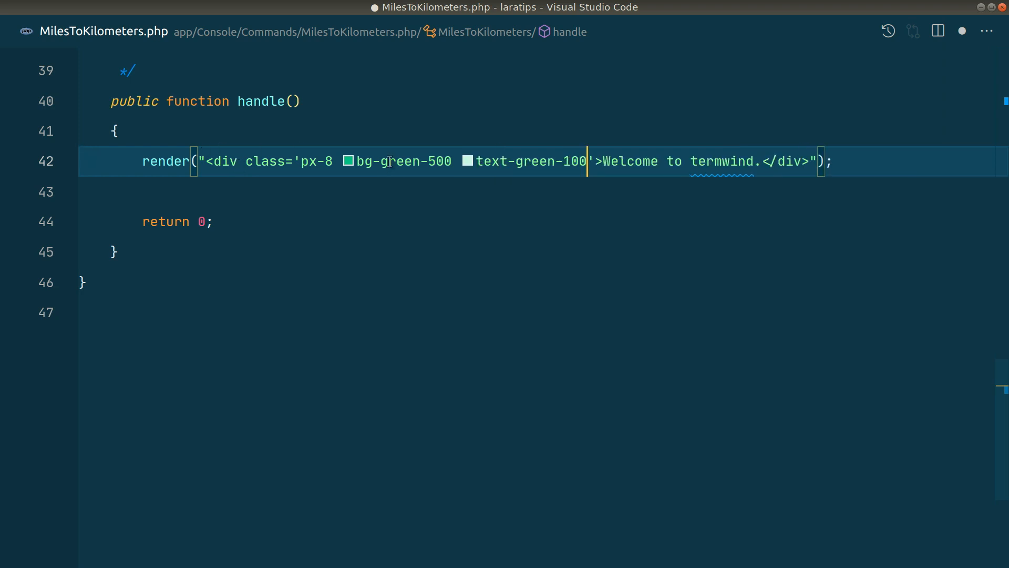
double_click(531, 161)
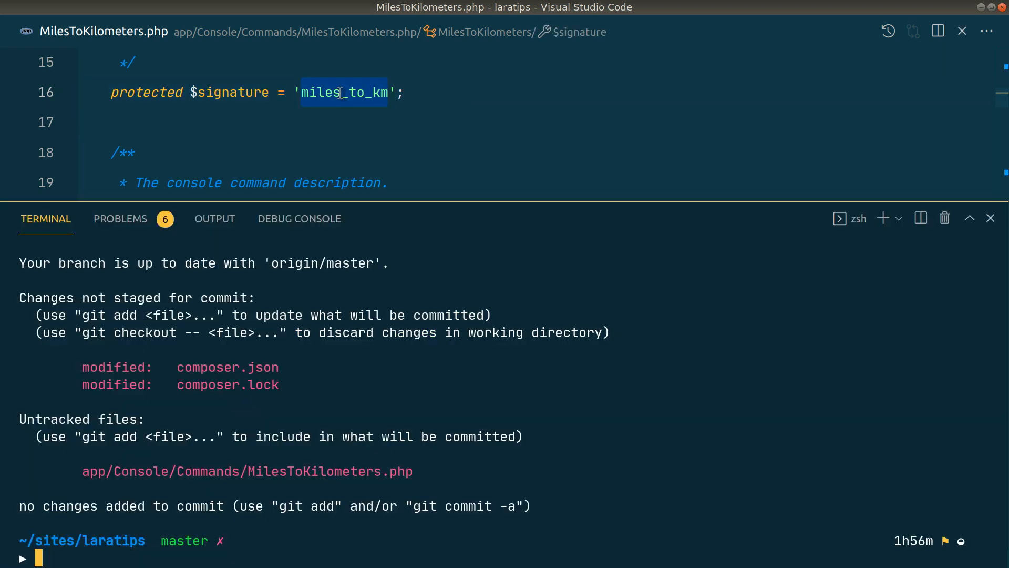
- Run pa miles_to_km to print the green welcome banner, then switch back to the Termwind README
type("ph")
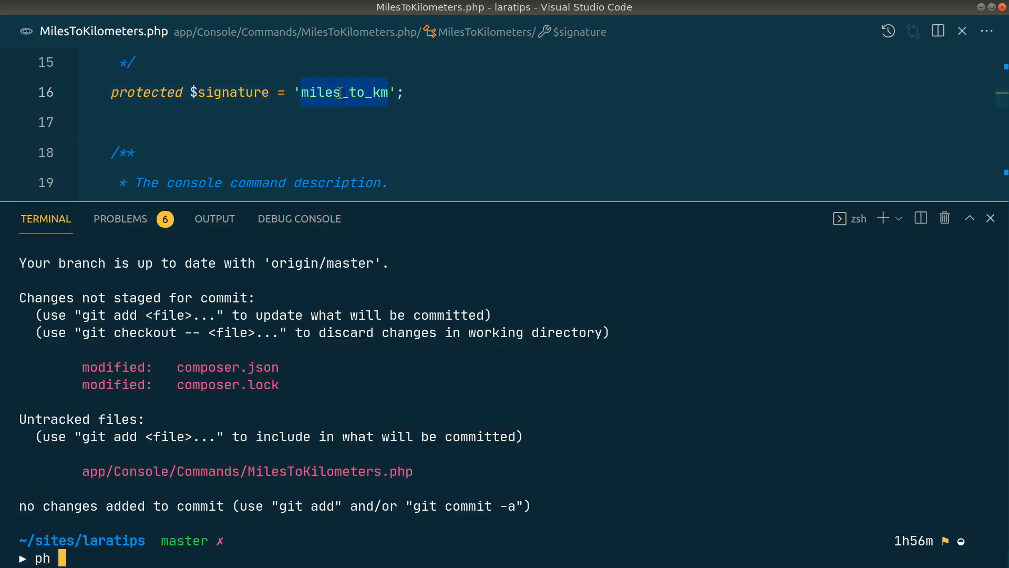
type("miles_to_km")
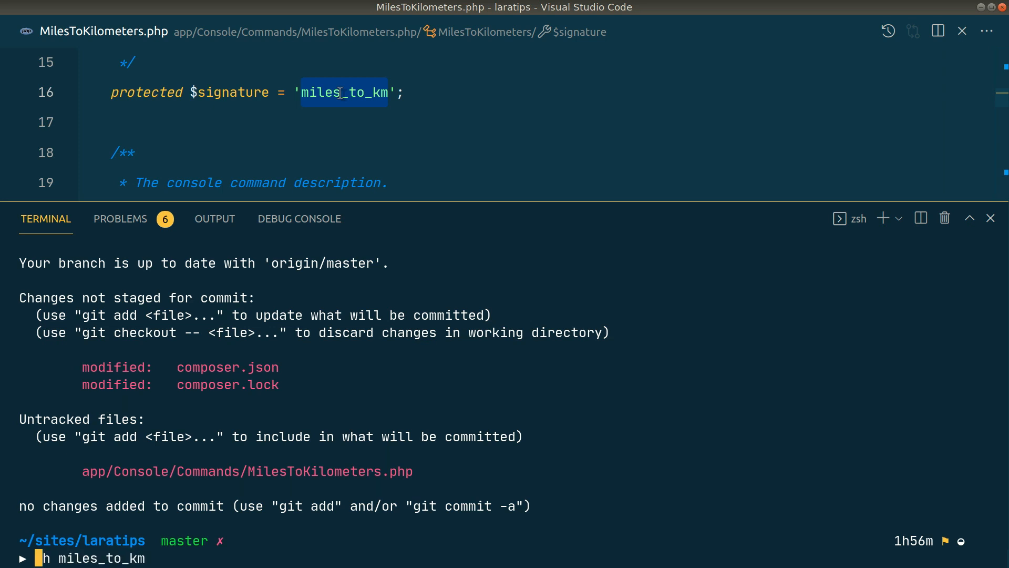
type("pa")
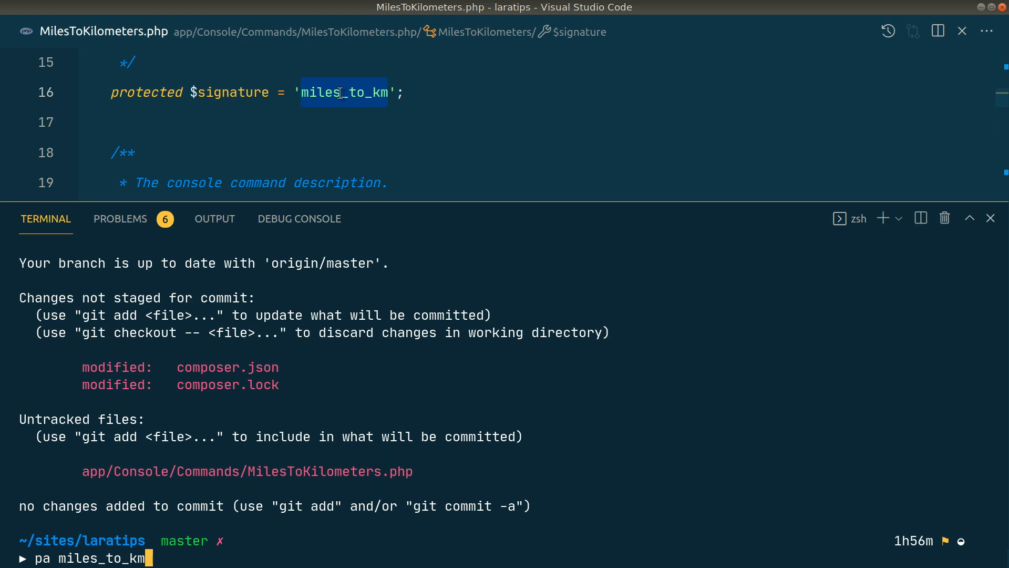
key("Return")
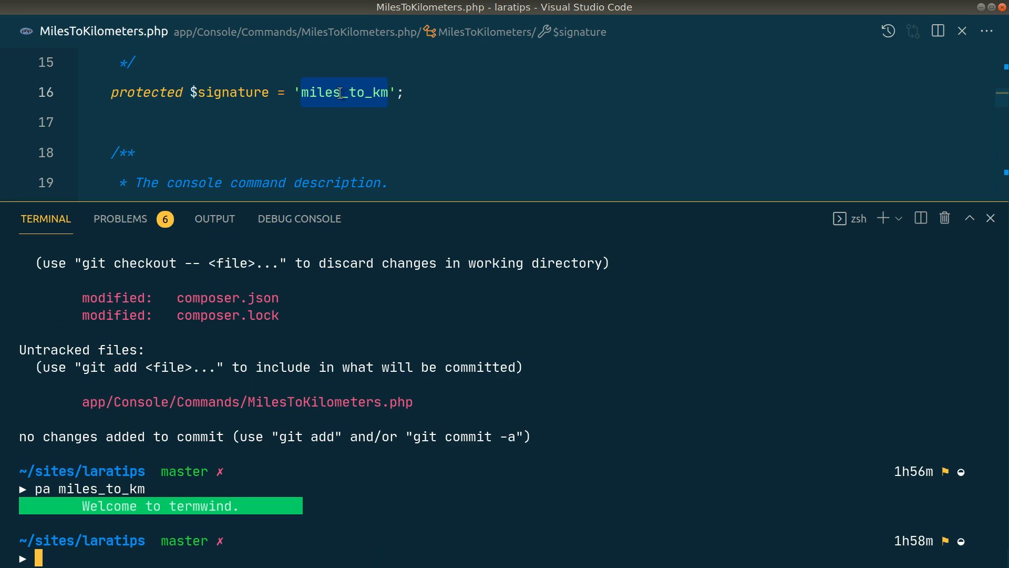
mouse_move(88, 506)
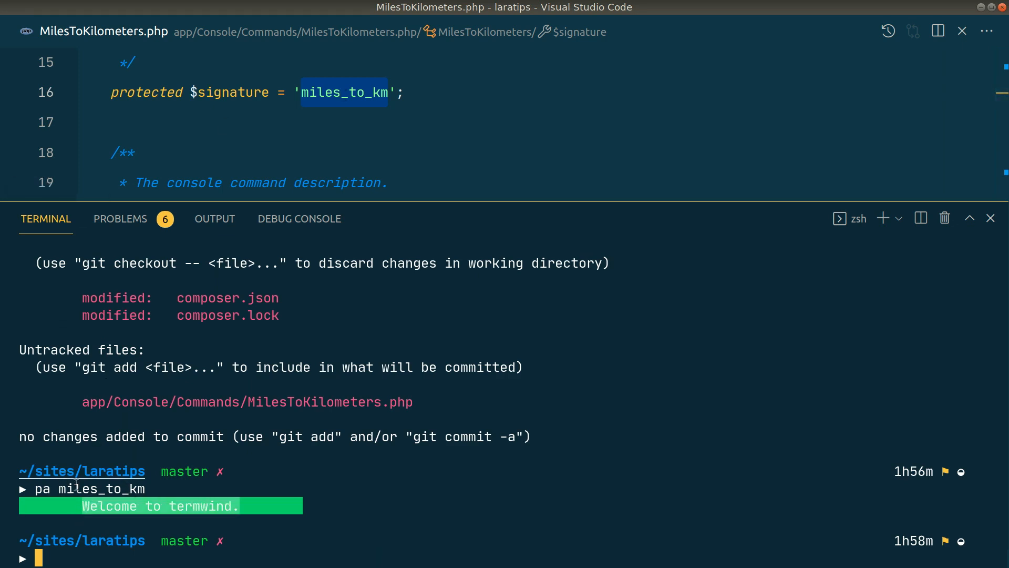
mouse_move(186, 511)
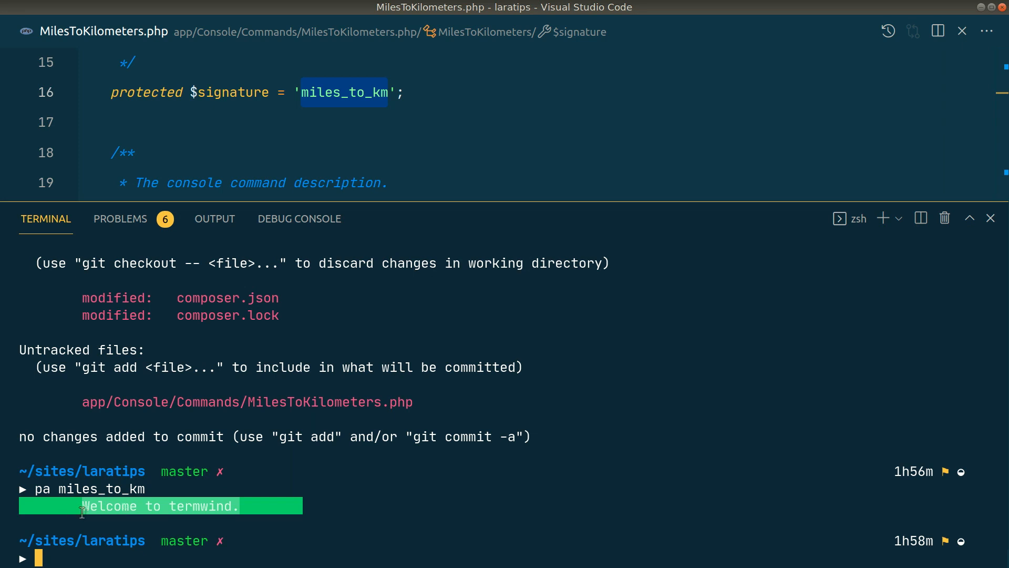
left_click(334, 11)
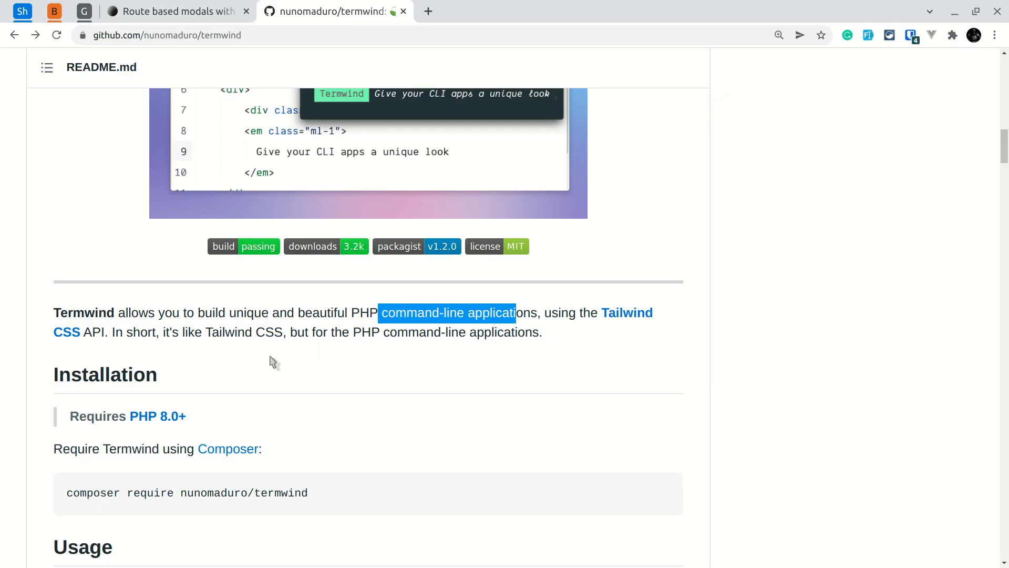
- Scroll the README to the Classes Supported section and return to VS Code
scroll("down", 3)
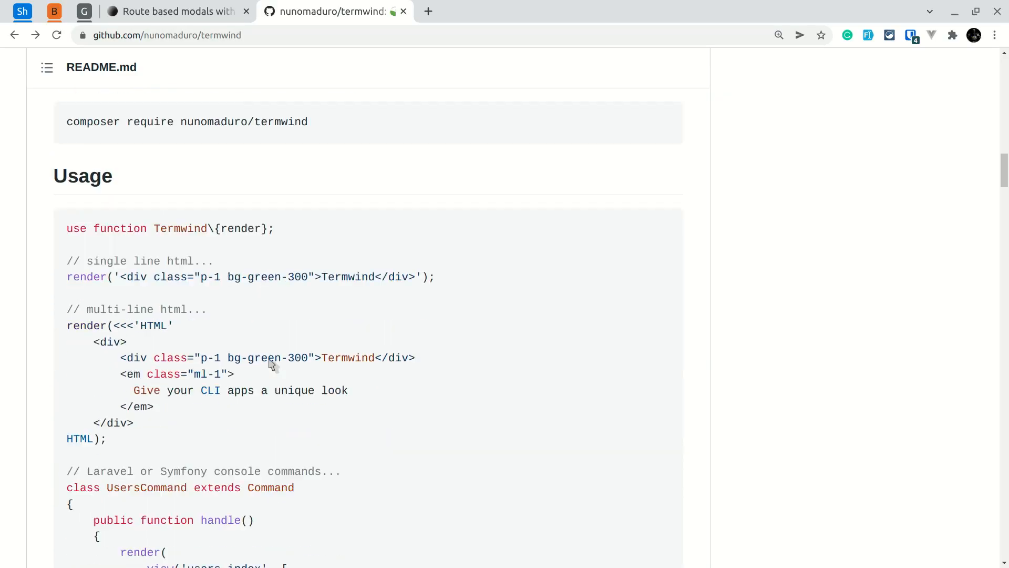
scroll("down", 3)
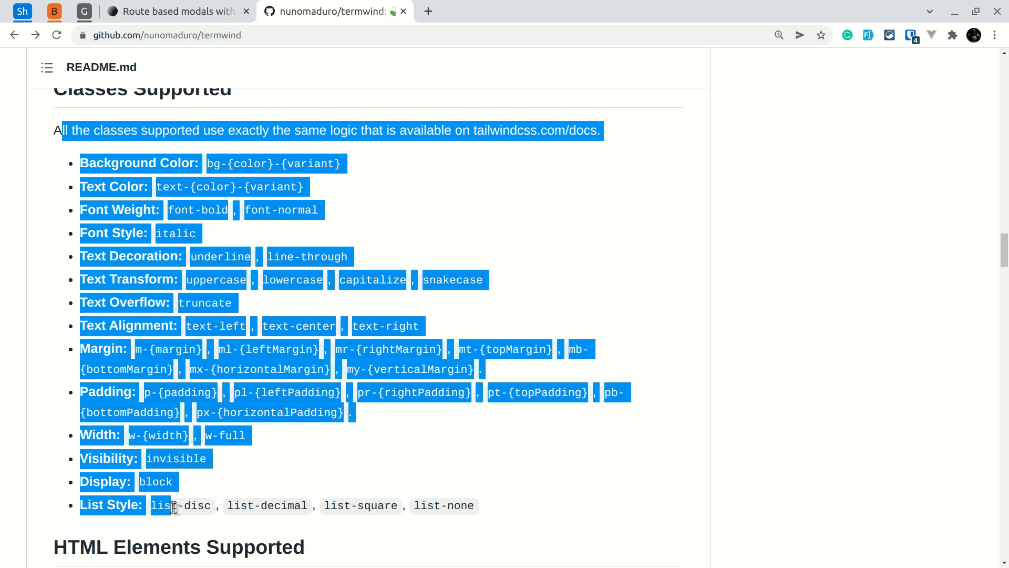
left_click(381, 168)
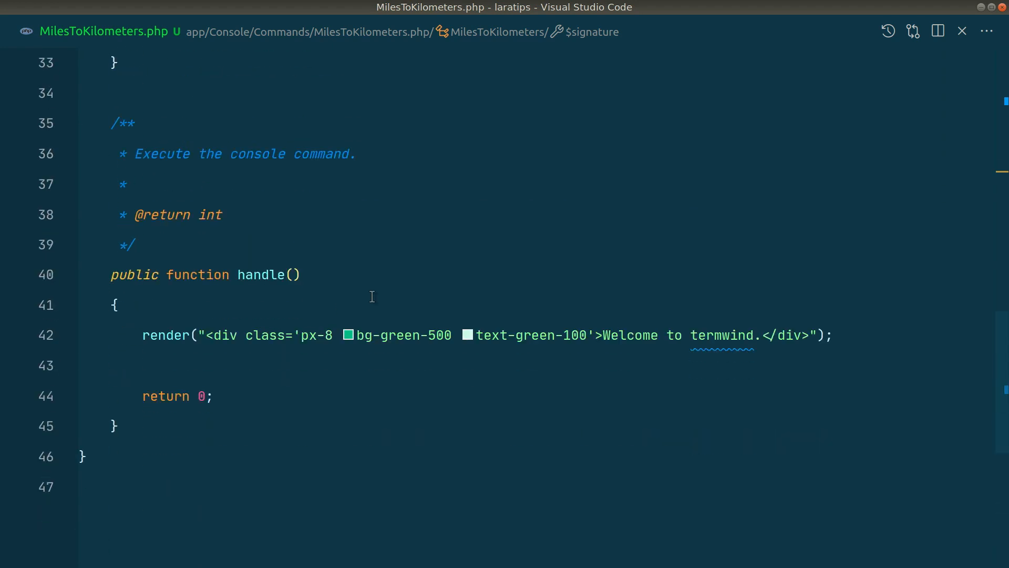
- Add an uppercase class after text-green-100 and rerun pa miles_to_km
left_click(591, 334)
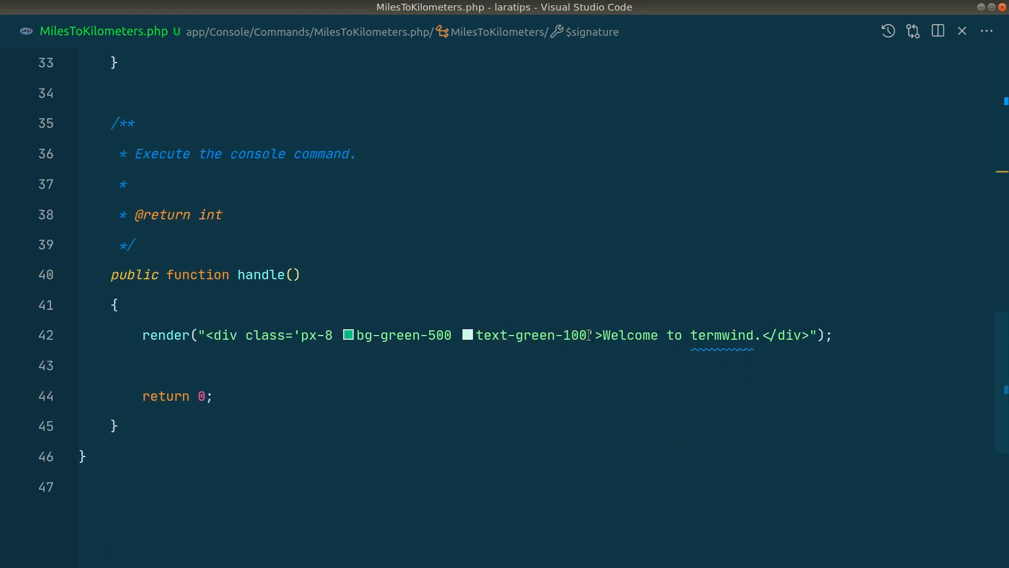
type("uppe")
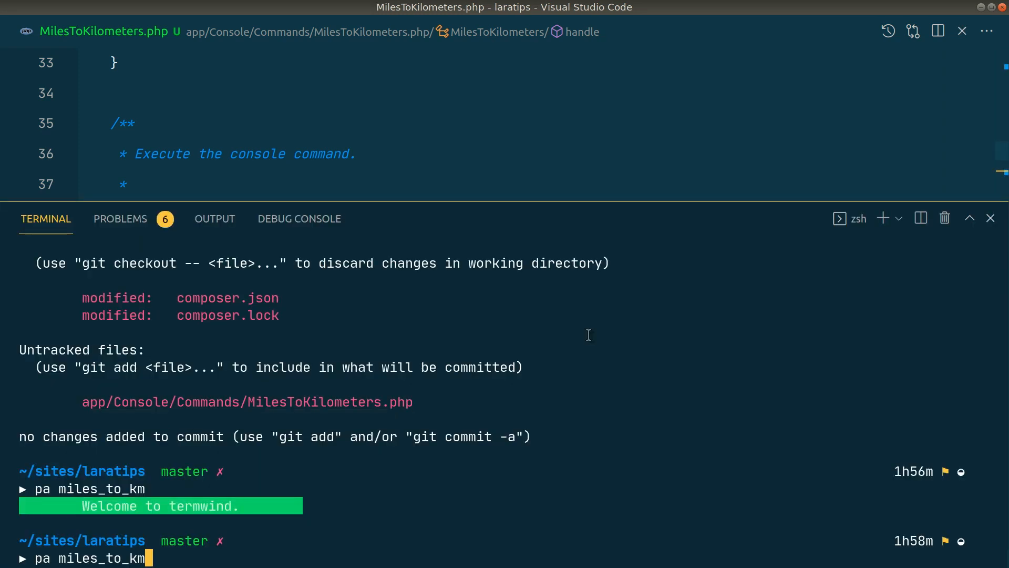
key("Return")
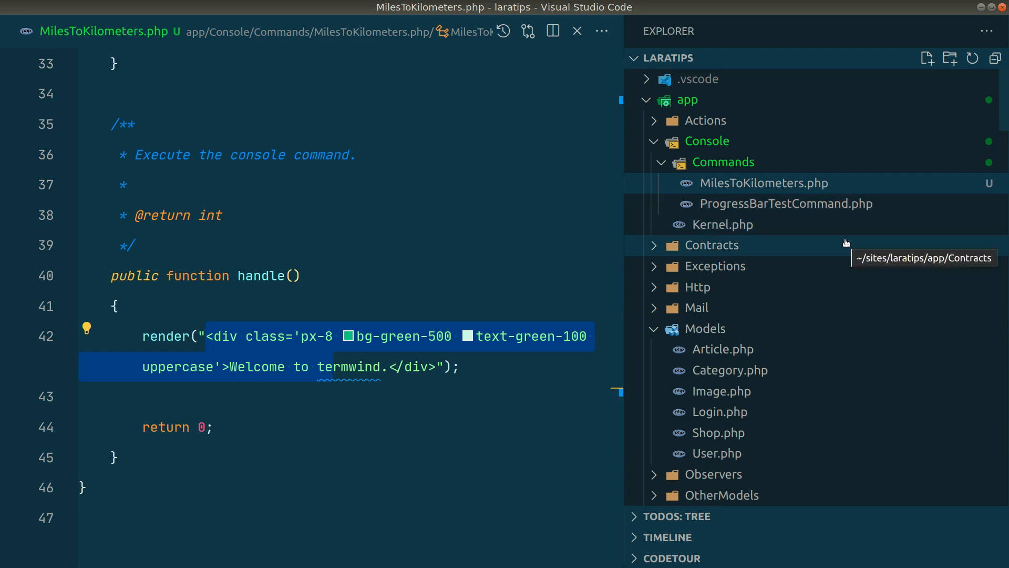
- Create resources/views/termwind/miles_to_km.blade.php holding the green uppercase welcome div markup
scroll("down", 3)
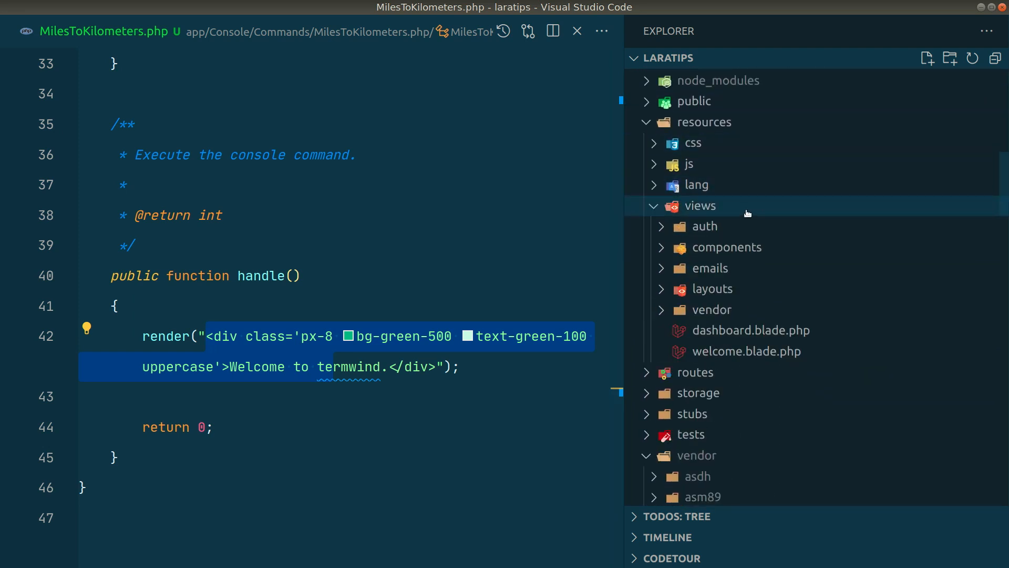
left_click(927, 58)
type("termwind/miles_to_km.blade.php")
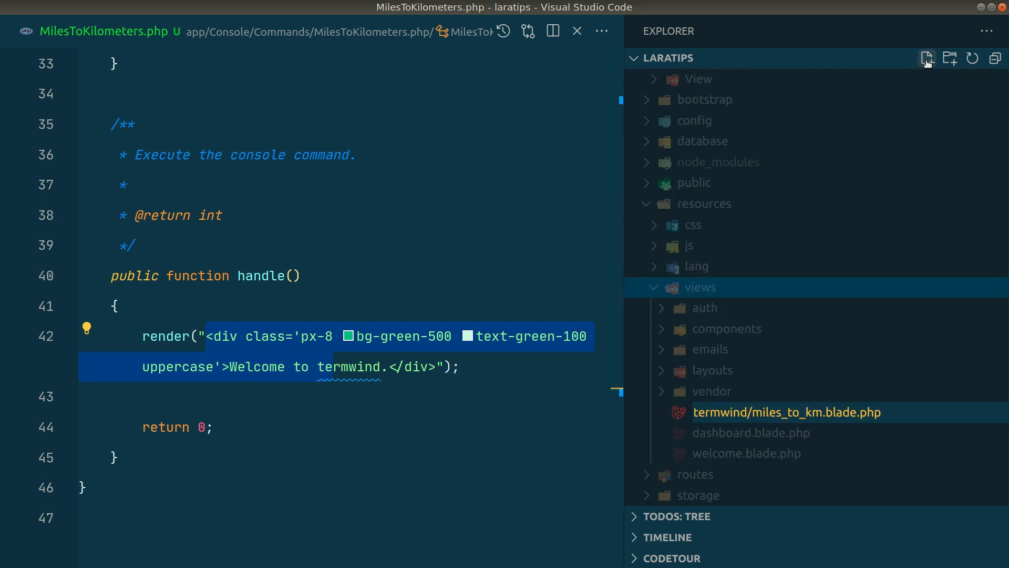
key("ctrl+p")
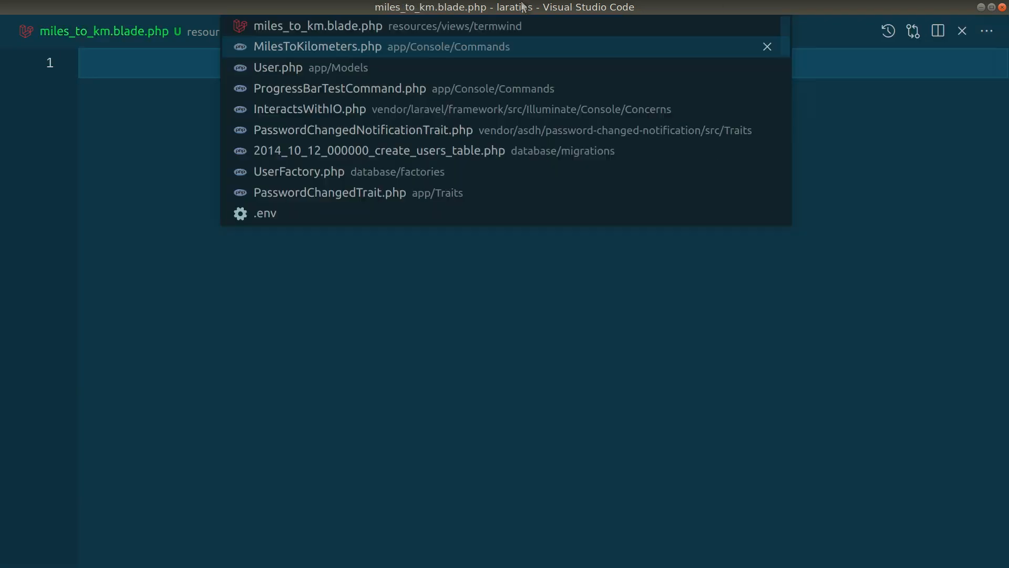
left_click(317, 47)
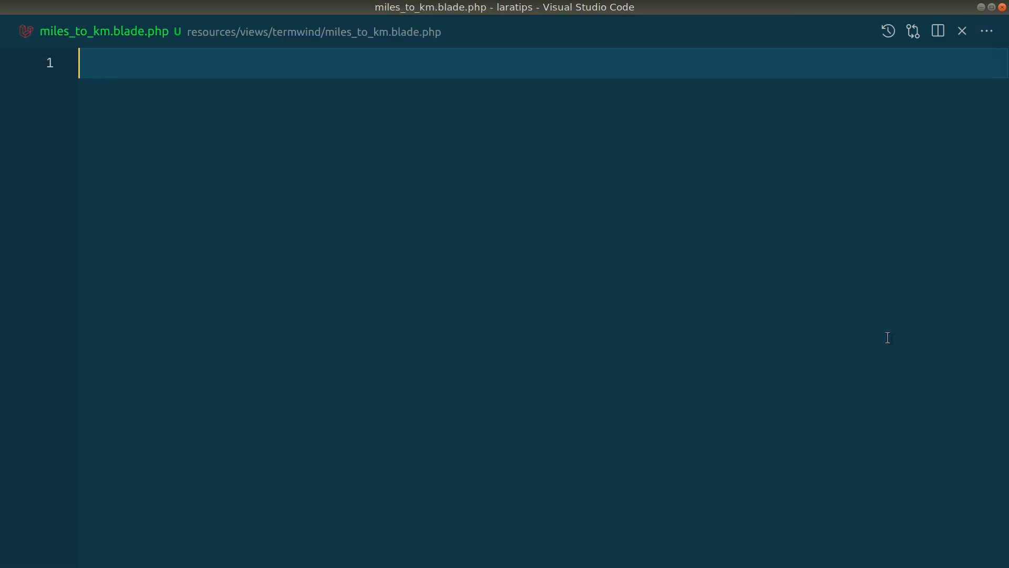
type("<div class='px-8 bg-green-500 text-green-100 uppercase'>Welcome to termwind.</div>")
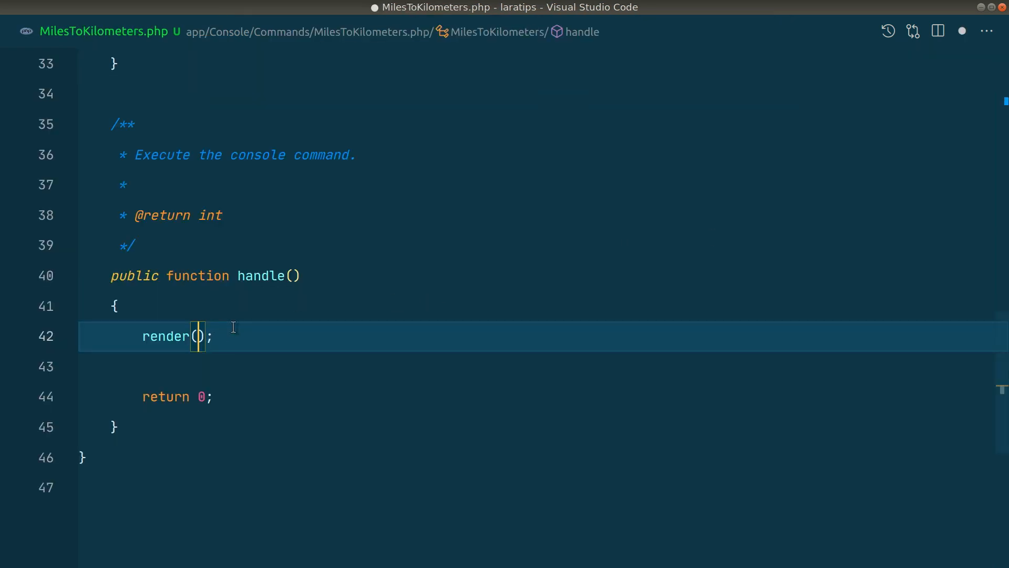
- Call ask(view('termwind.miles_to_km')->render()) and add a 'Please enter distance in miles:' div to the view
type("view('termwind.miles_to_km')->")
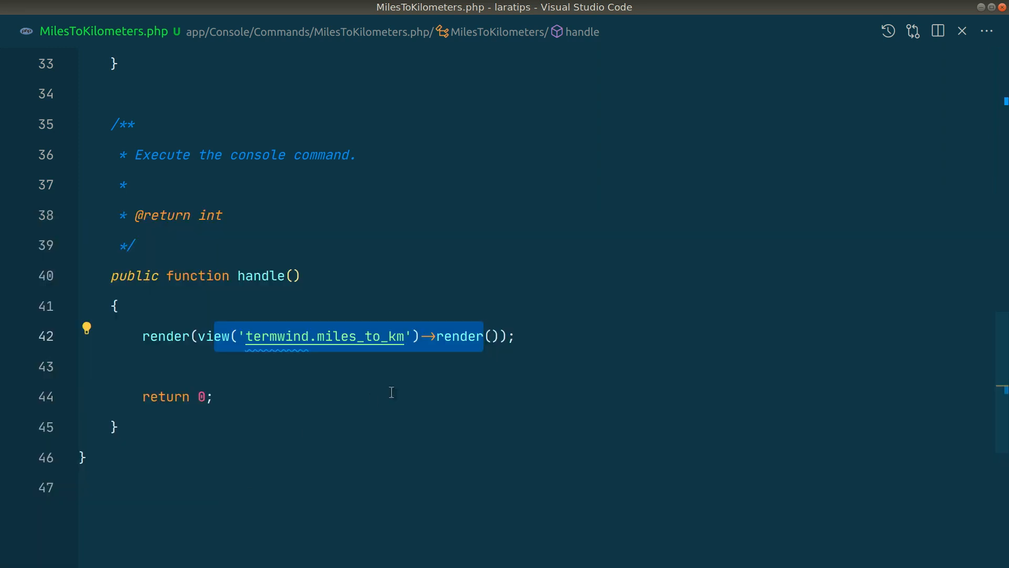
left_click(325, 337)
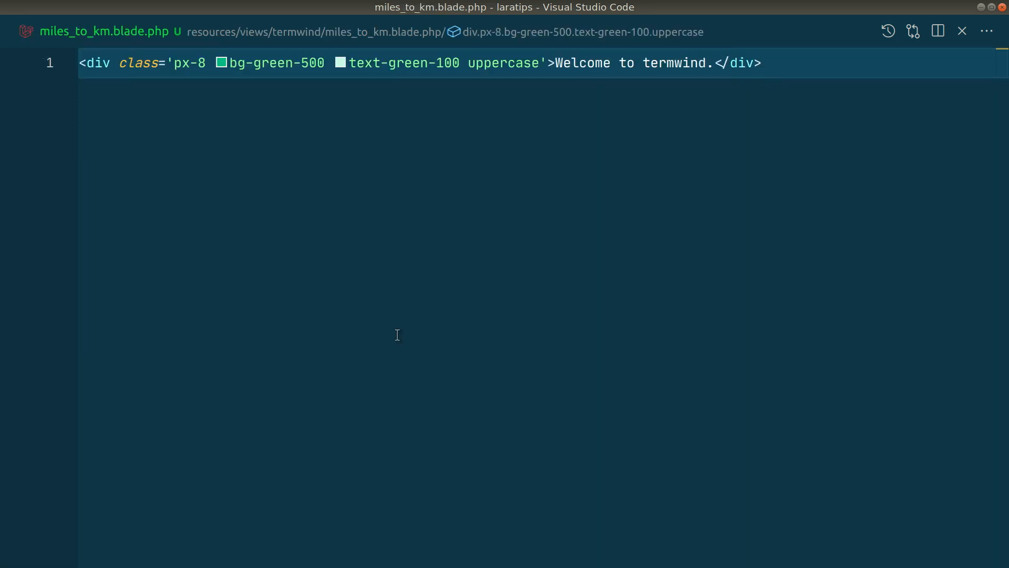
type("di")
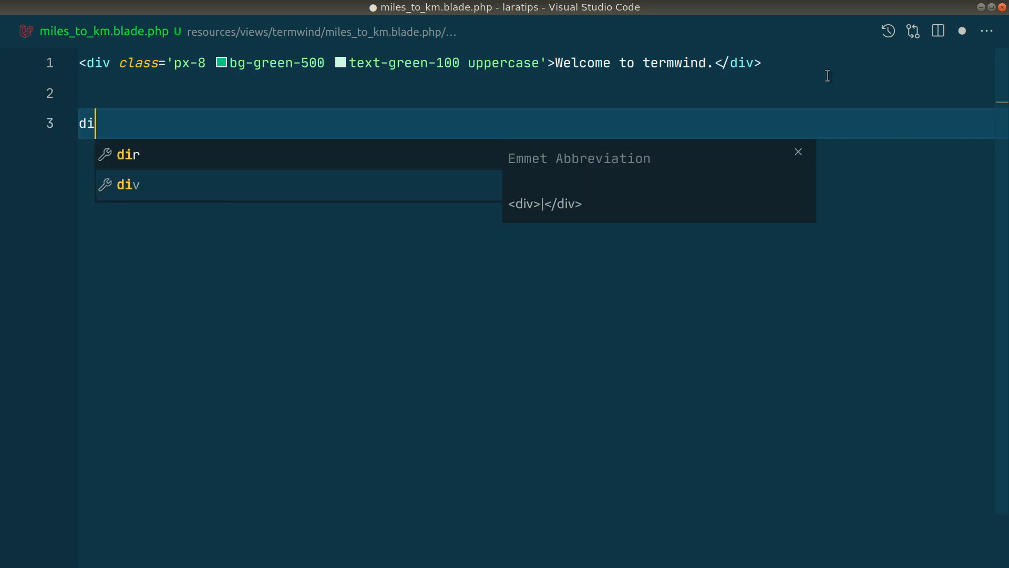
type("Please enter distance in miles:")
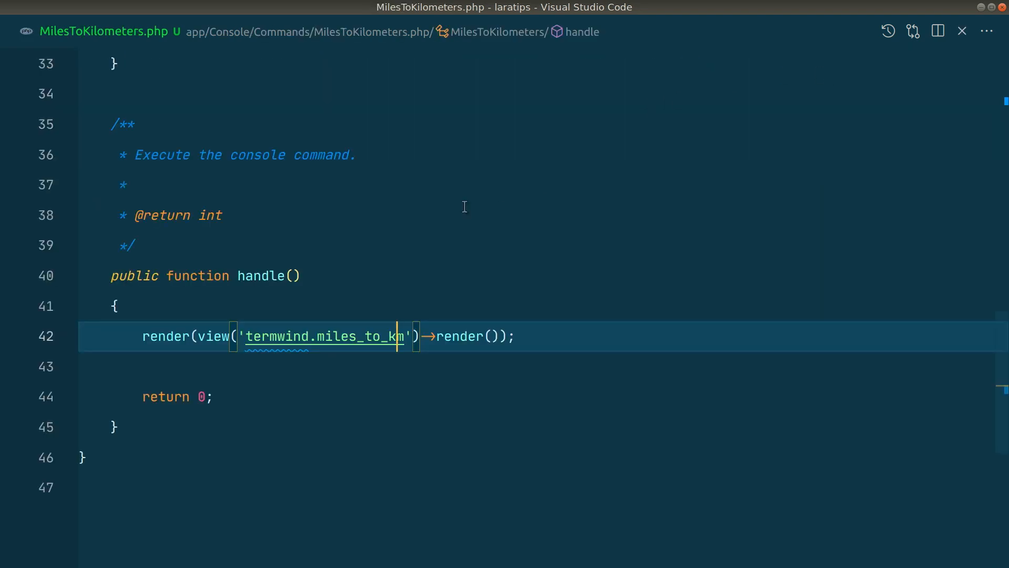
type("ask")
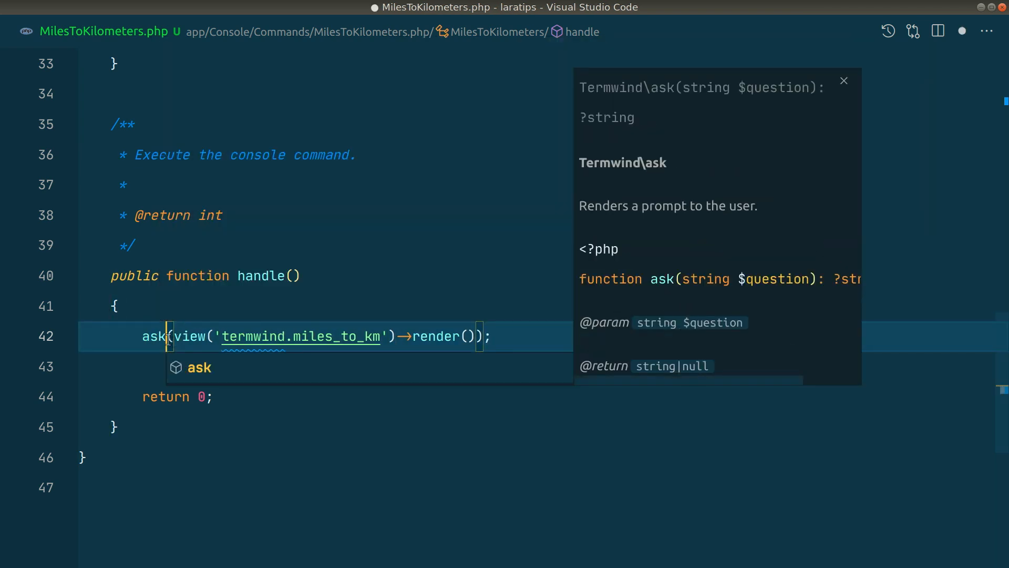
- Compute $kilometers = $miles * 1.60934 and render the termwind.miles_to_km_result view
type("$miles =")
type("$kilometers = $miles *")
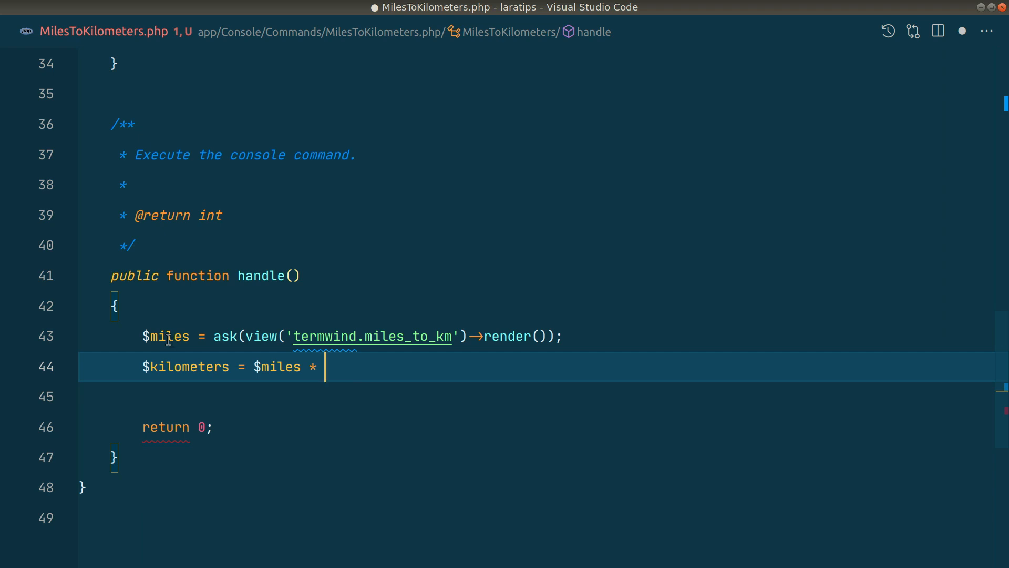
type("1.60934;")
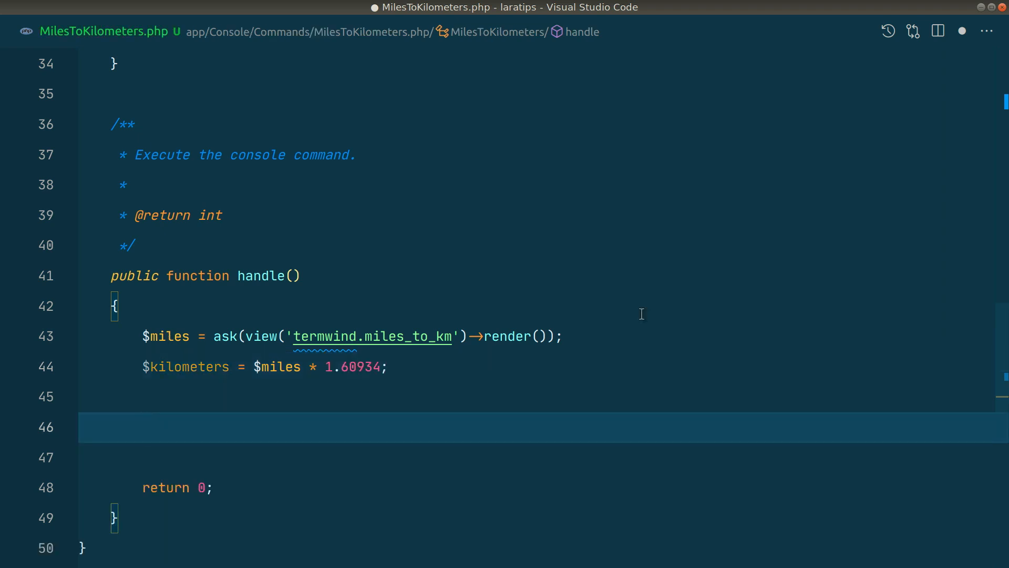
left_click(143, 427)
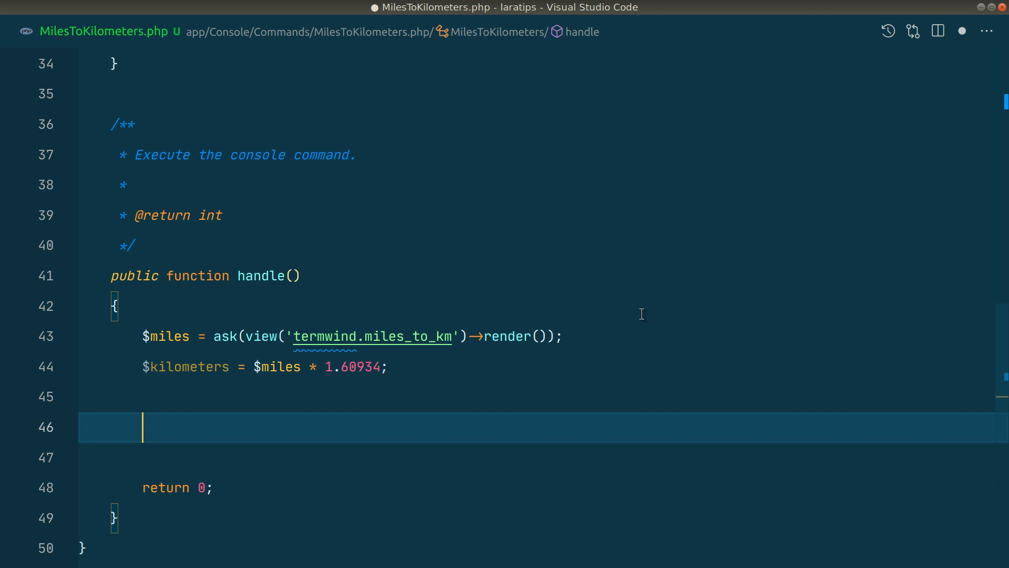
type("render();")
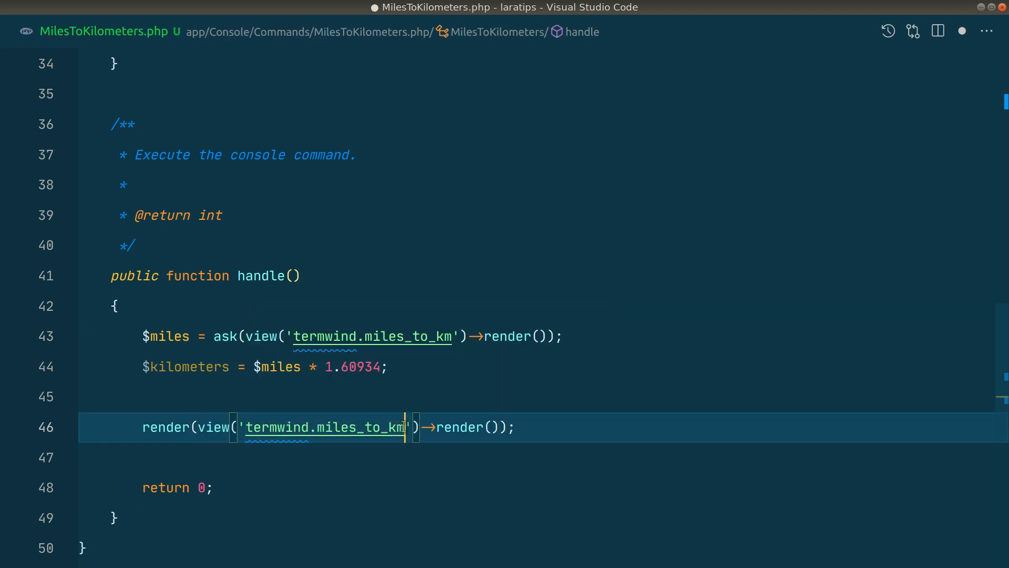
type("_result")
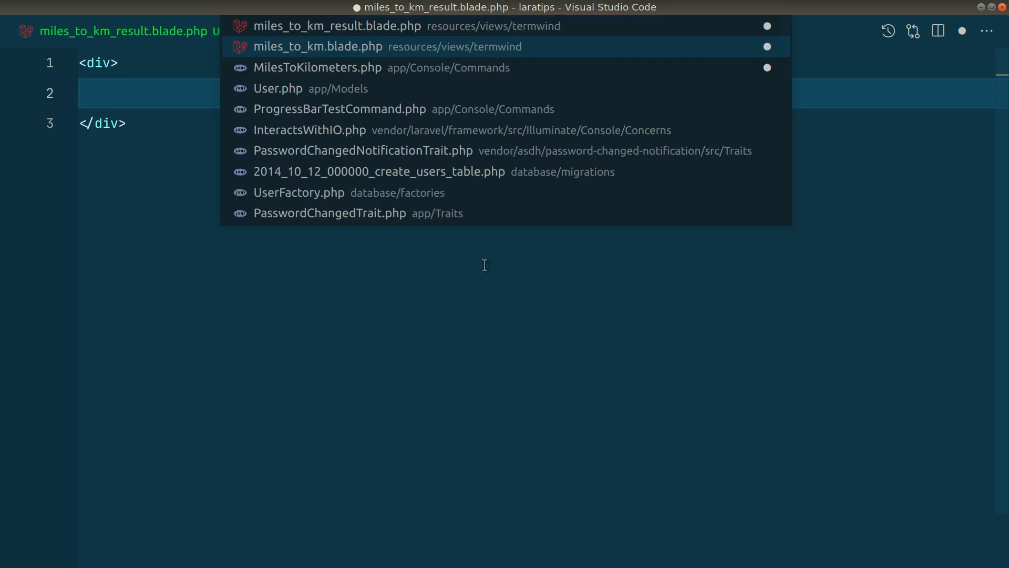
- Pass 'm' => $miles and 'km' => $kilometers to the view and write '{{ $m }} miles = {{ $km }} kilometers'
left_click(317, 67)
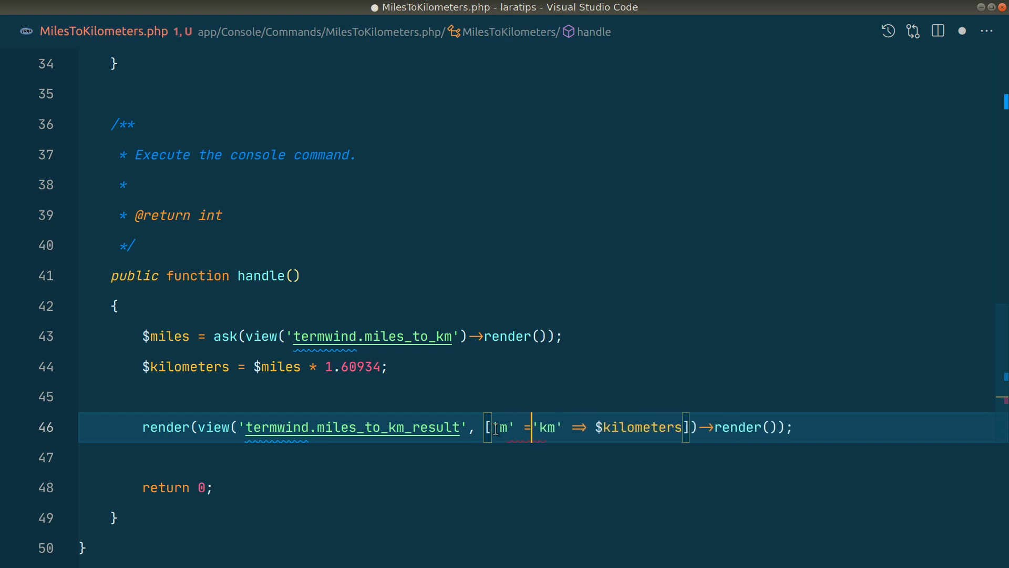
type("=> $miles,")
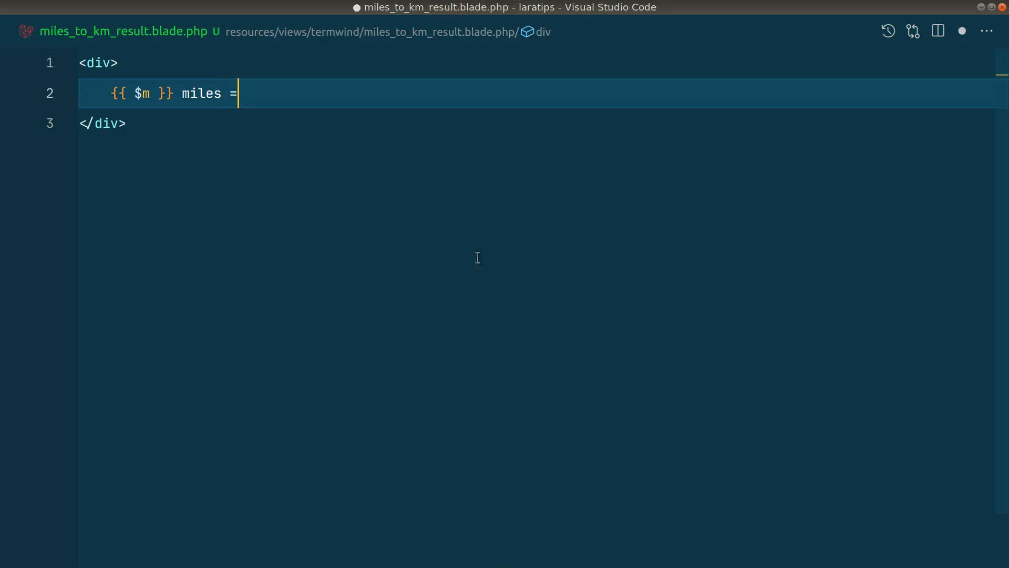
type("{{ $km }} kilometers")
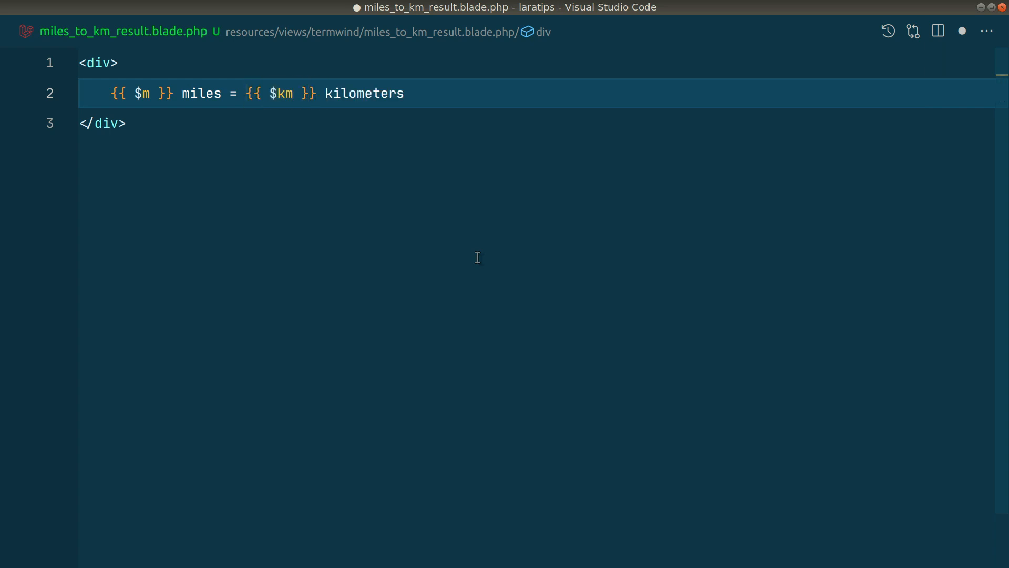
- Wrap both {{ $m }} and {{ $km }} in span class="text-green-500" so the numbers show green
double_click(142, 93)
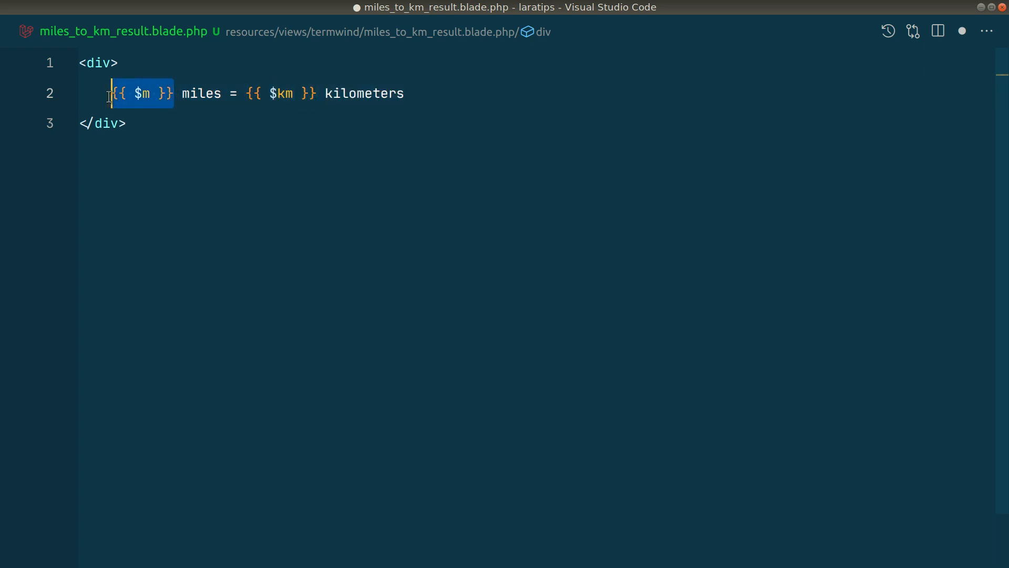
type("span >")
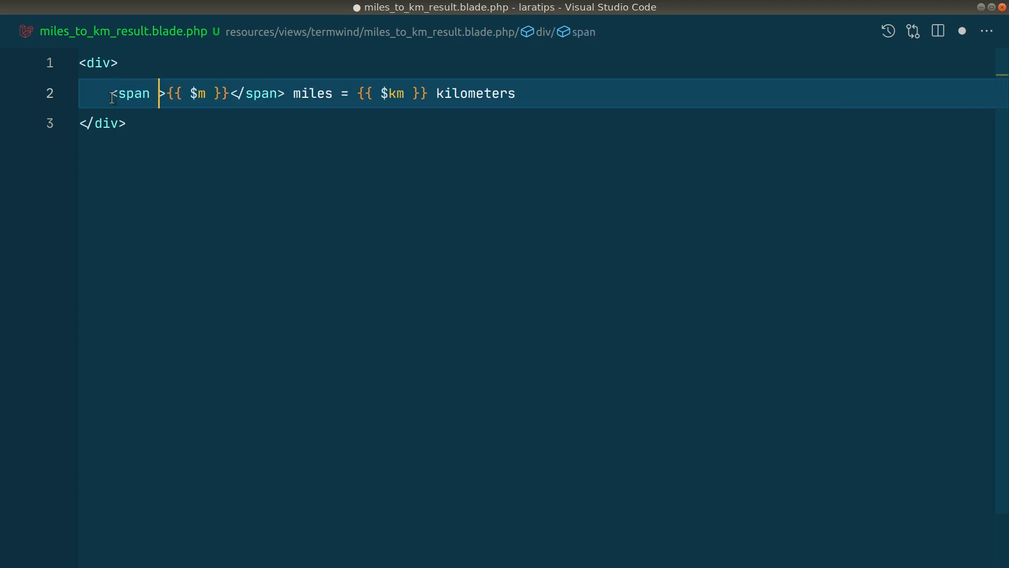
type("class=\"text-green")
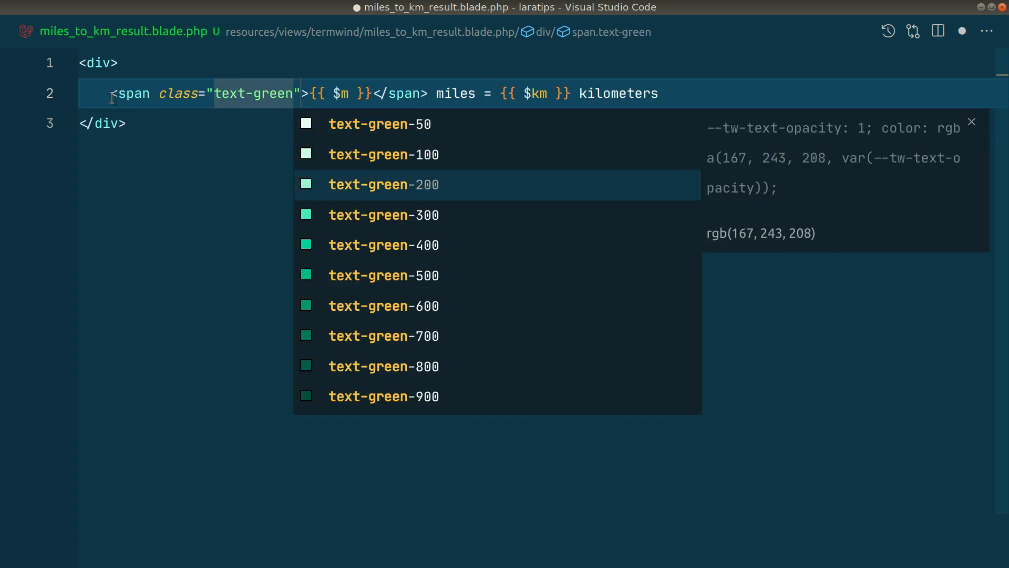
left_click(384, 274)
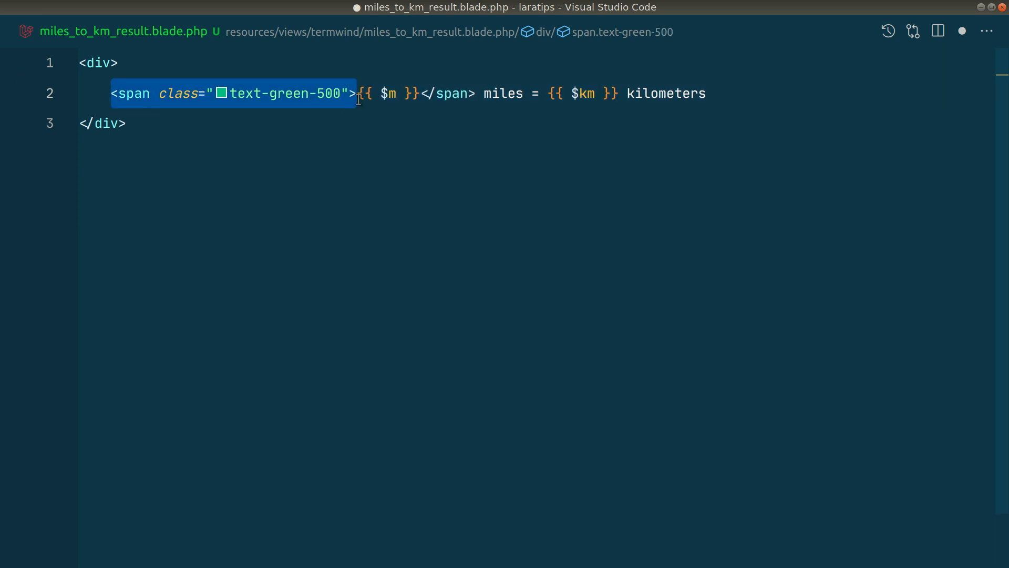
type("<span class=\"text-green-500\">")
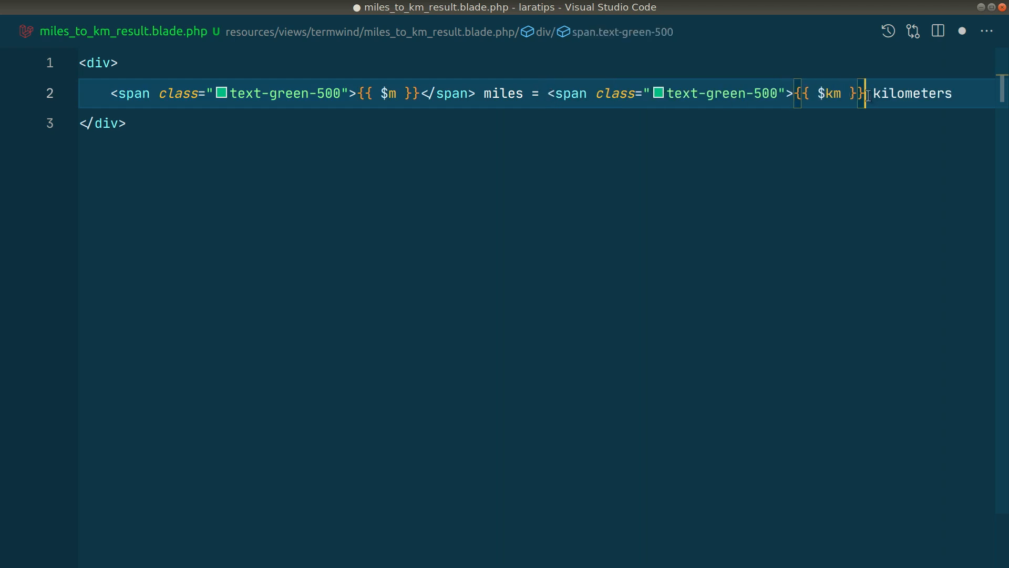
type("</span>")
type("pa miles_to_km")
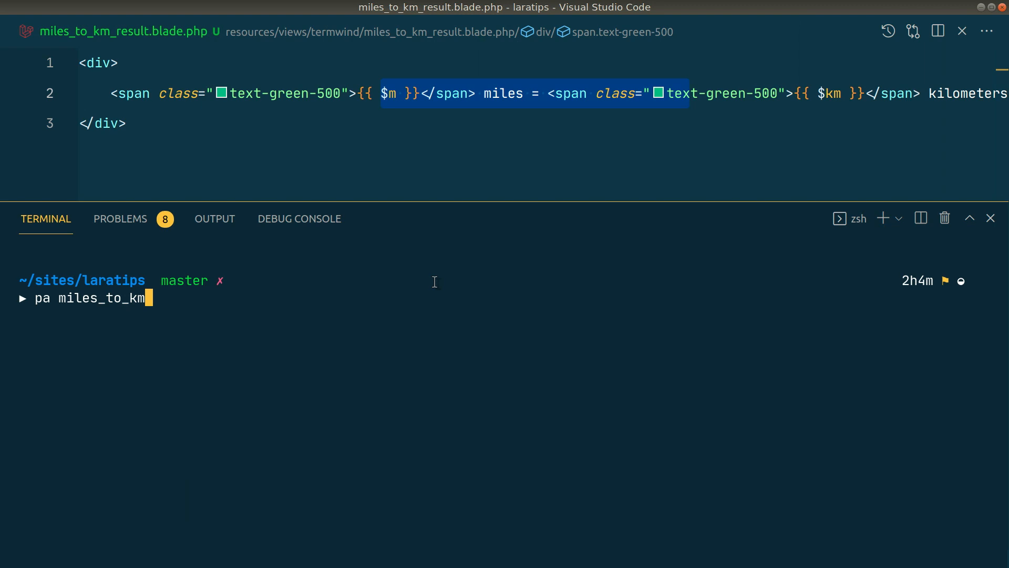
- Run miles_to_km in the terminal with 10, printing '10 miles = 16.0934 kilometers' in green
left_click(990, 219)
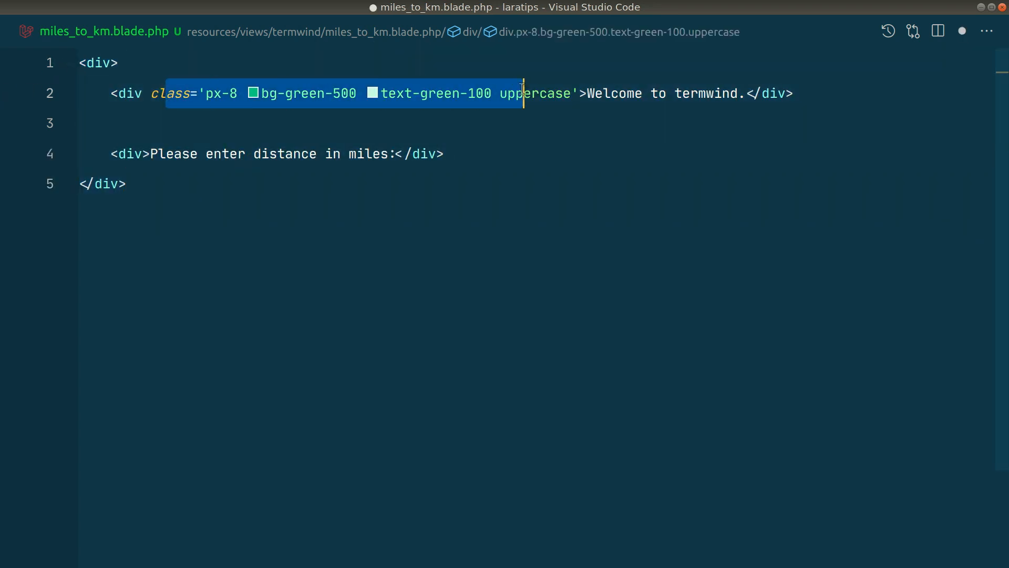
key("ctrl+`")
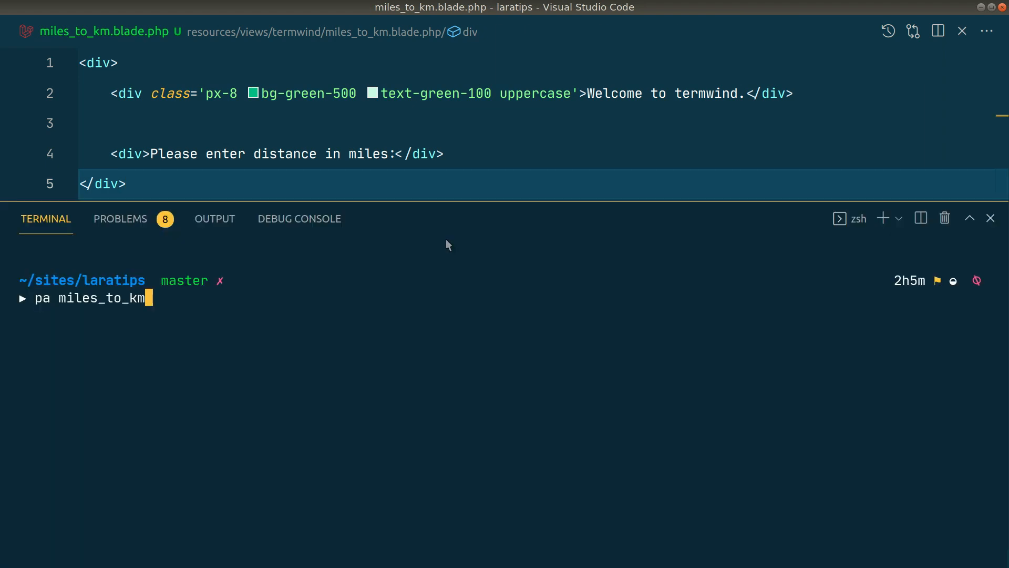
key("Return")
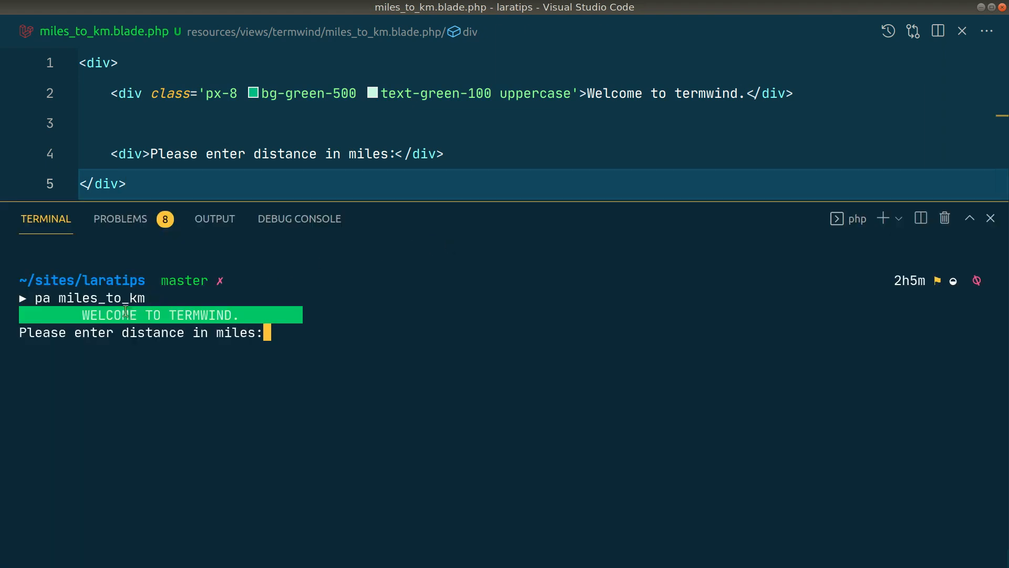
mouse_move(369, 368)
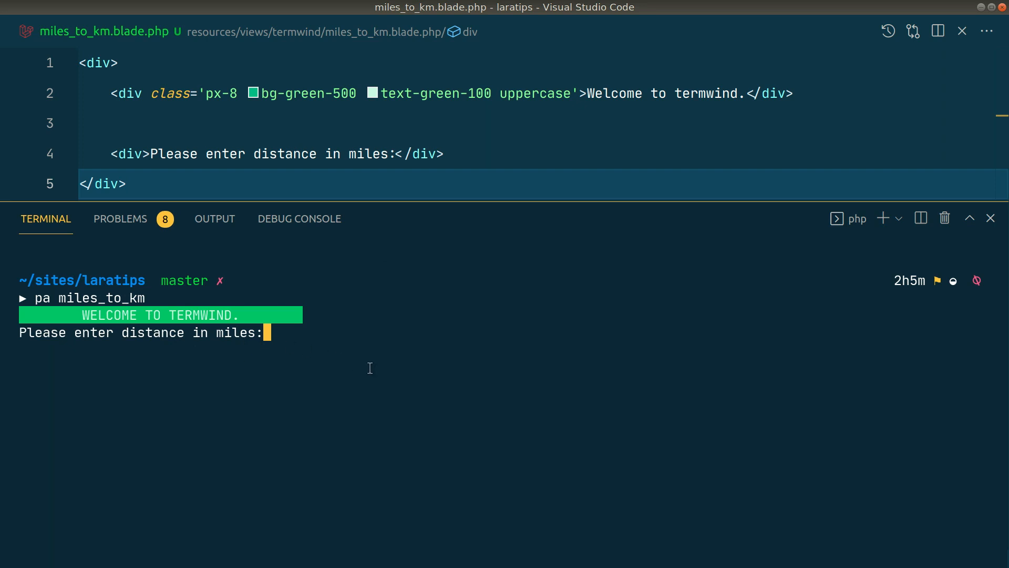
type("10")
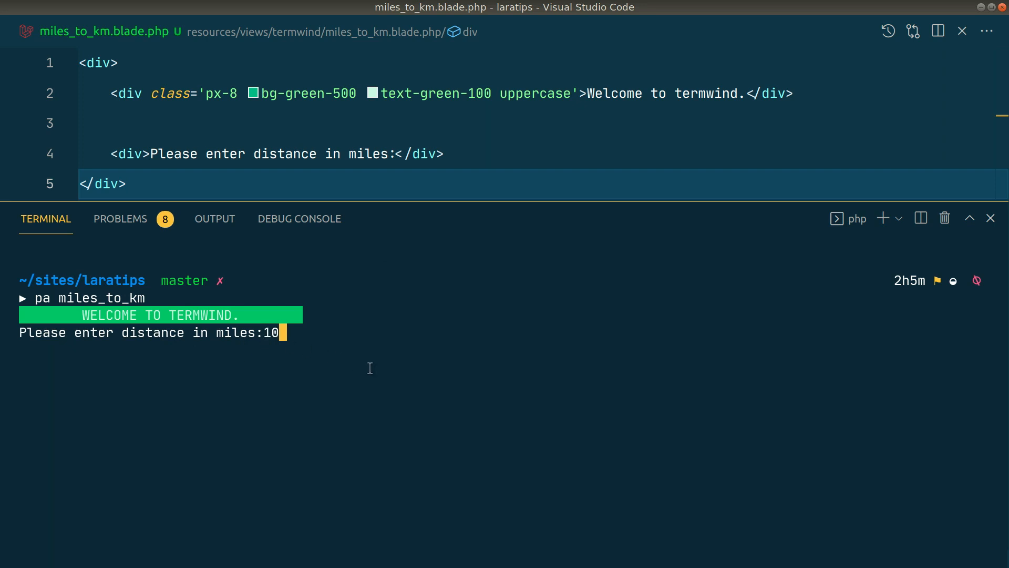
key("Return")
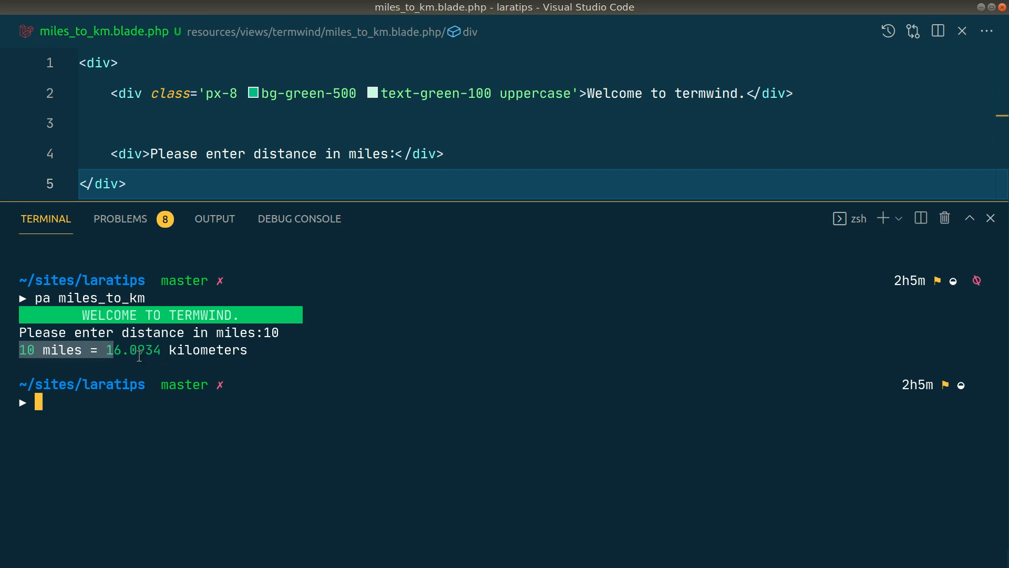
mouse_move(274, 358)
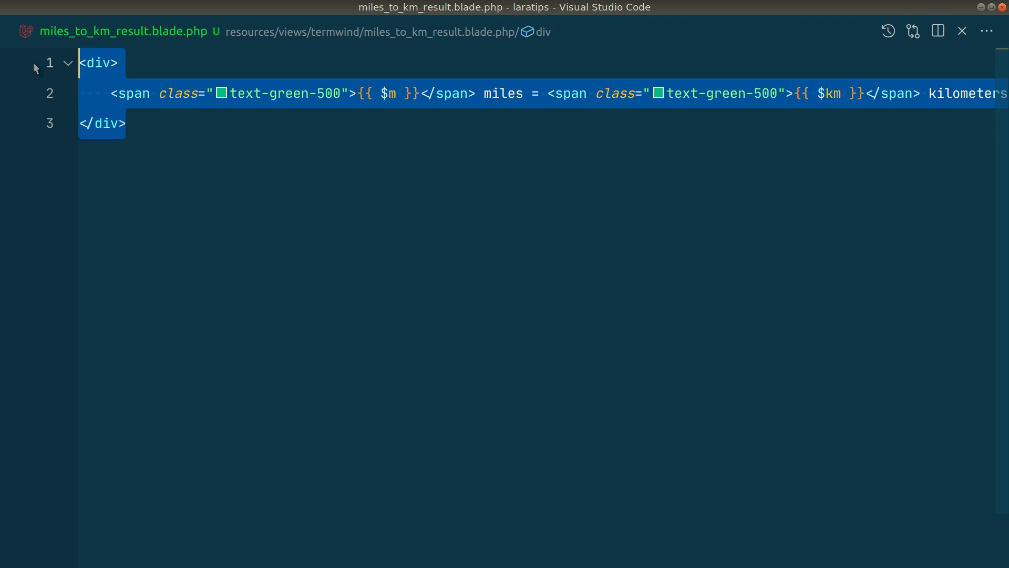
- Replace the result view with an SN/Name table and rerun pa miles_to_km with 10 to print Laratips and YouTube rows
type("<table></table>")
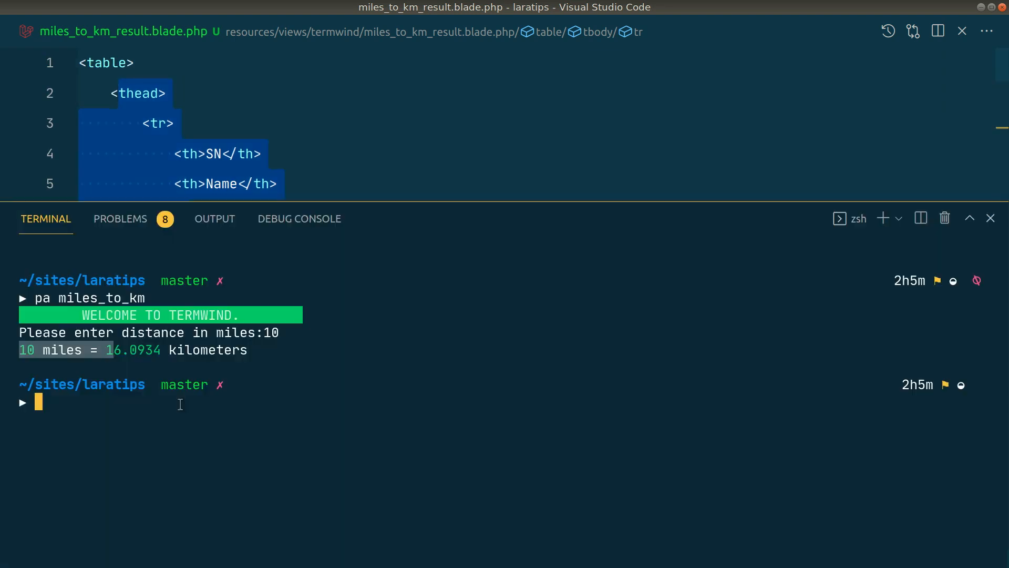
type("pa miles_to_km")
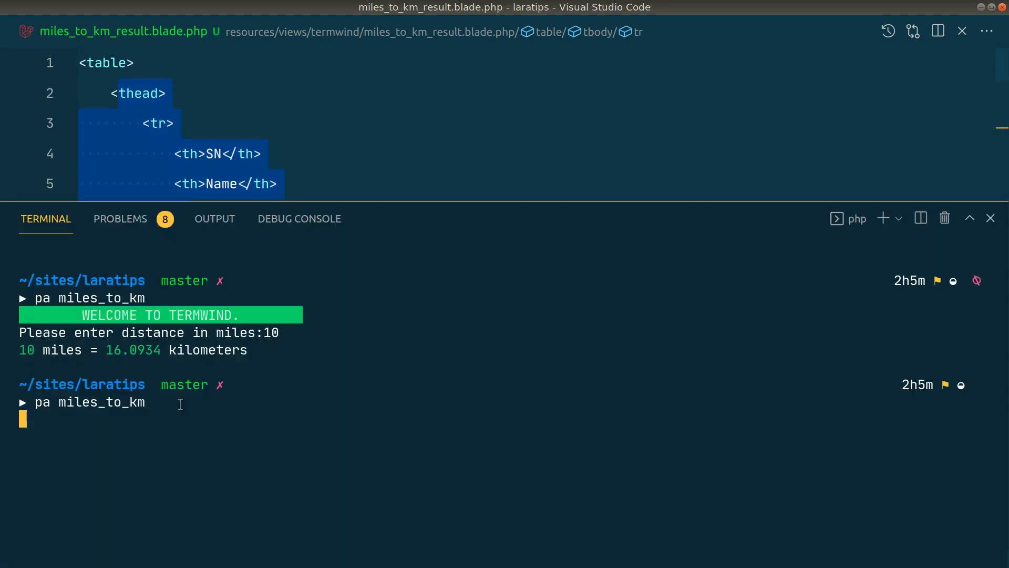
key("Return")
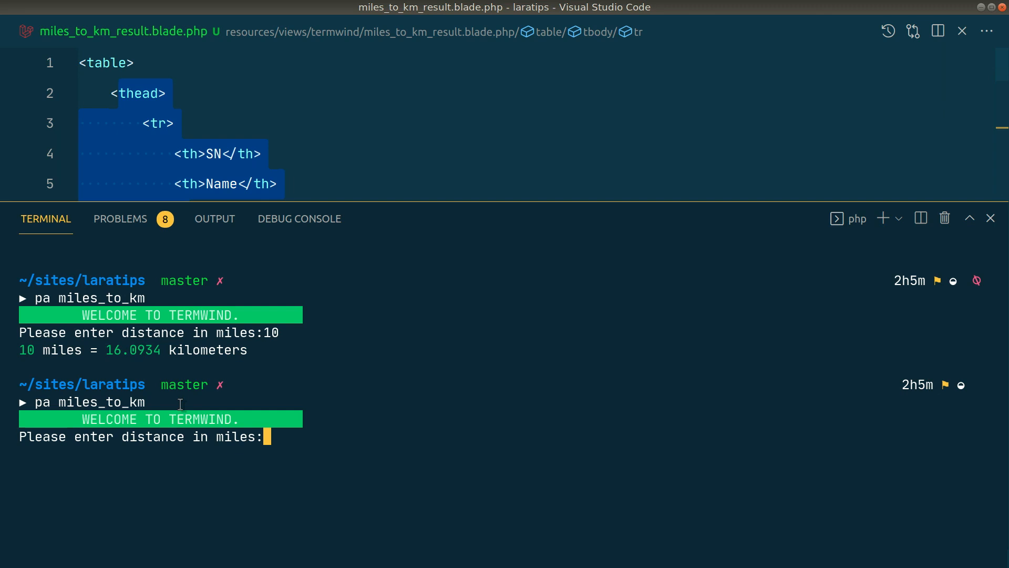
type("10")
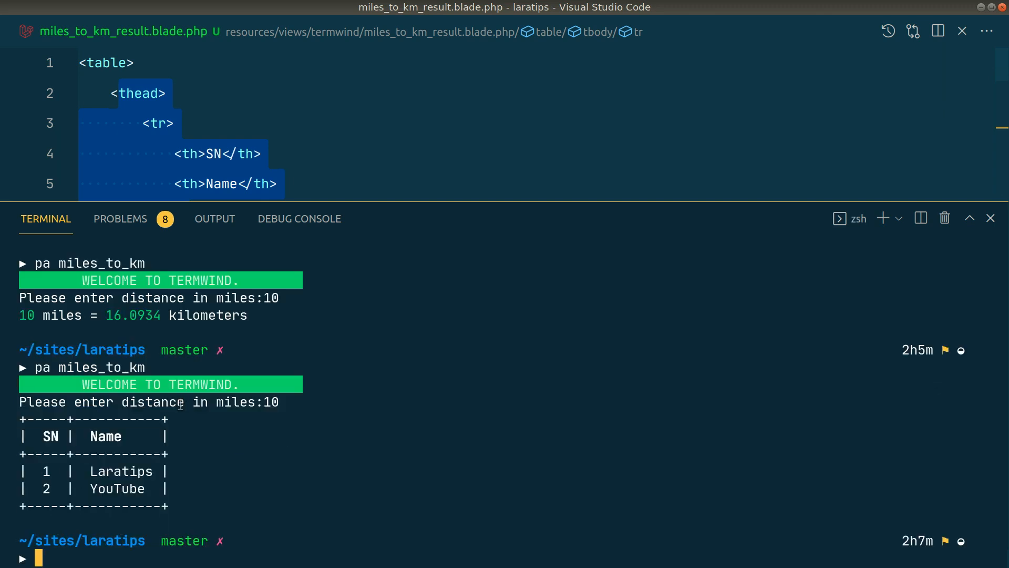